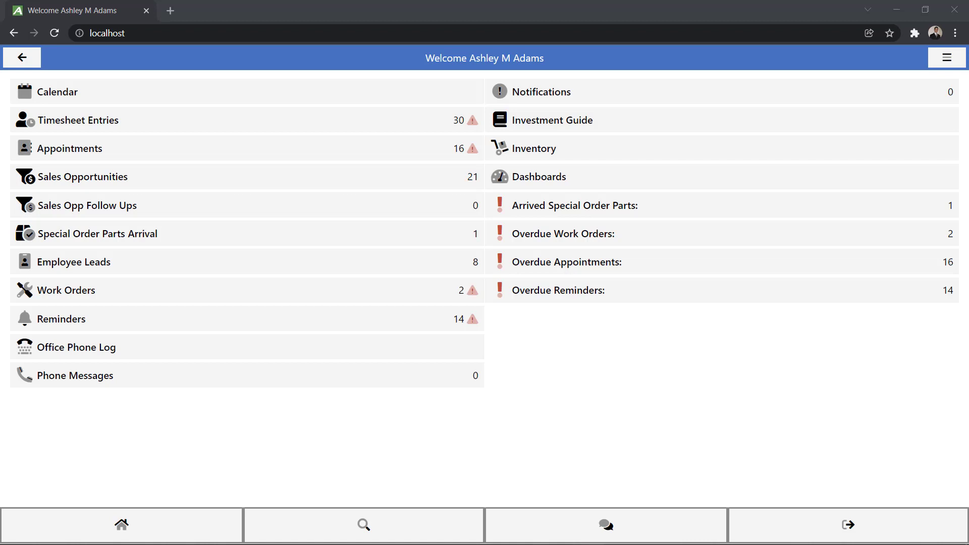
pyautogui.moveTo(862, 186)
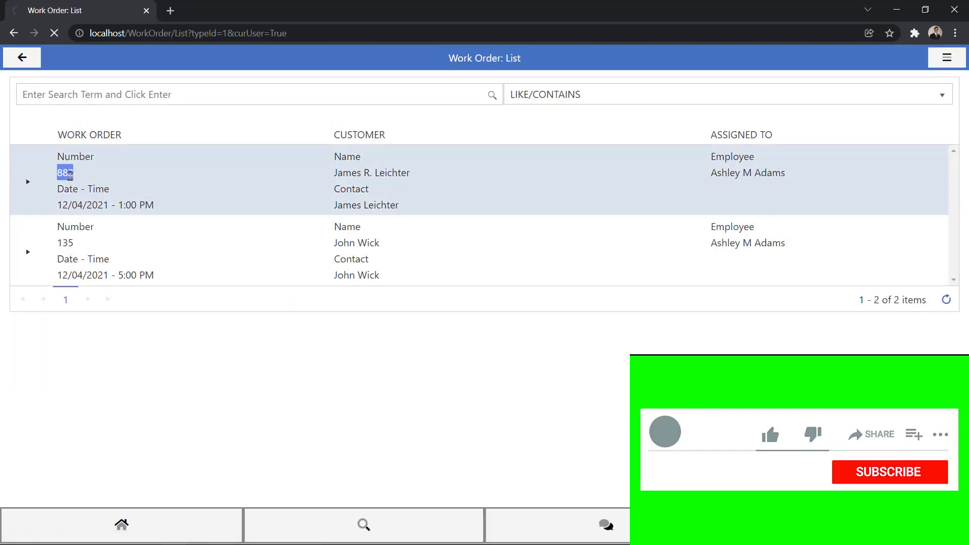
# - Open work order 882 and start its En Route timesheet, confirming Yes
pyautogui.click(65, 172)
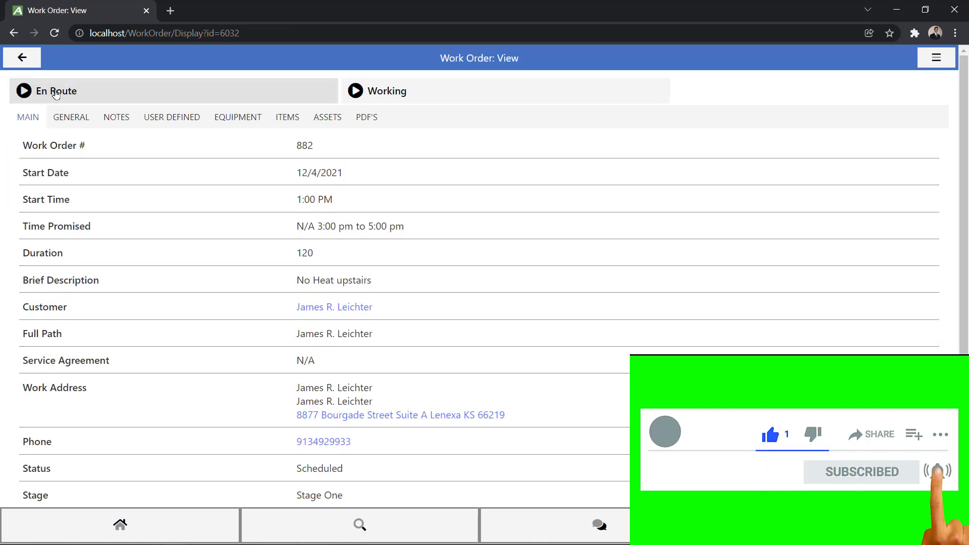
pyautogui.click(55, 91)
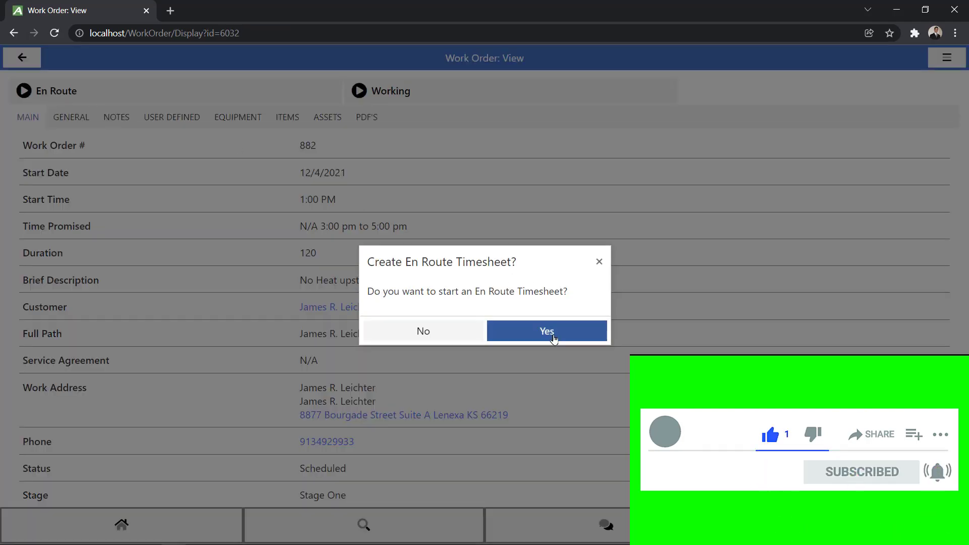
pyautogui.click(546, 331)
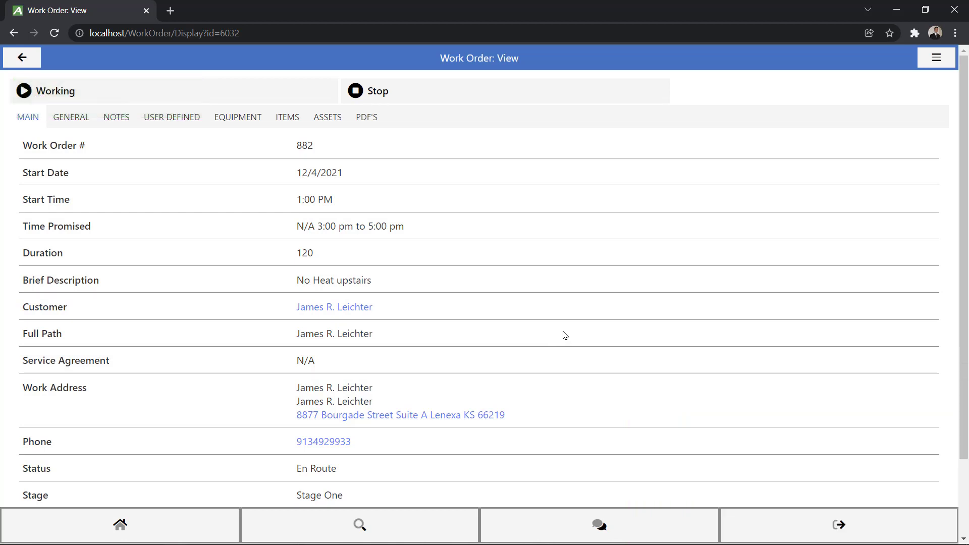
pyautogui.moveTo(89, 90)
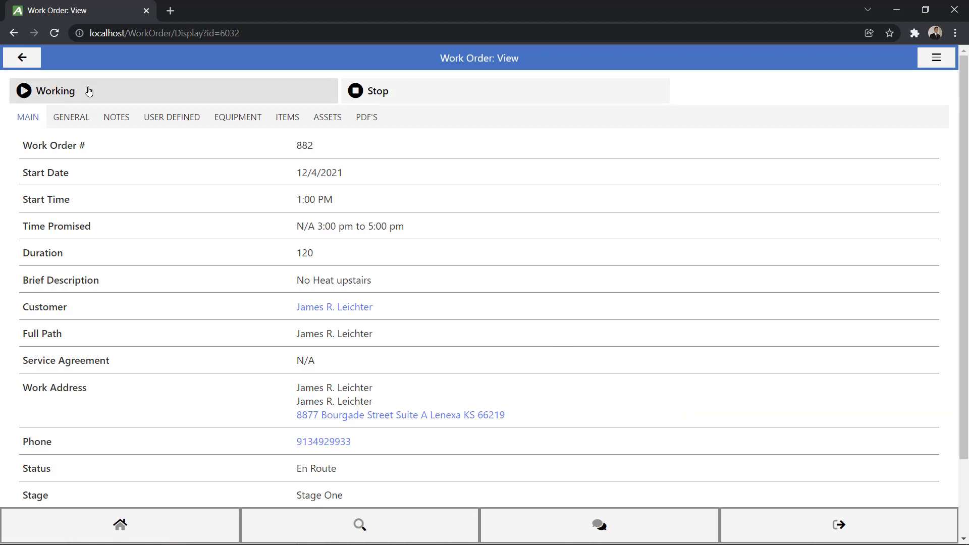
# - Start the Working timesheet and confirm, so the status reads Working
pyautogui.click(47, 91)
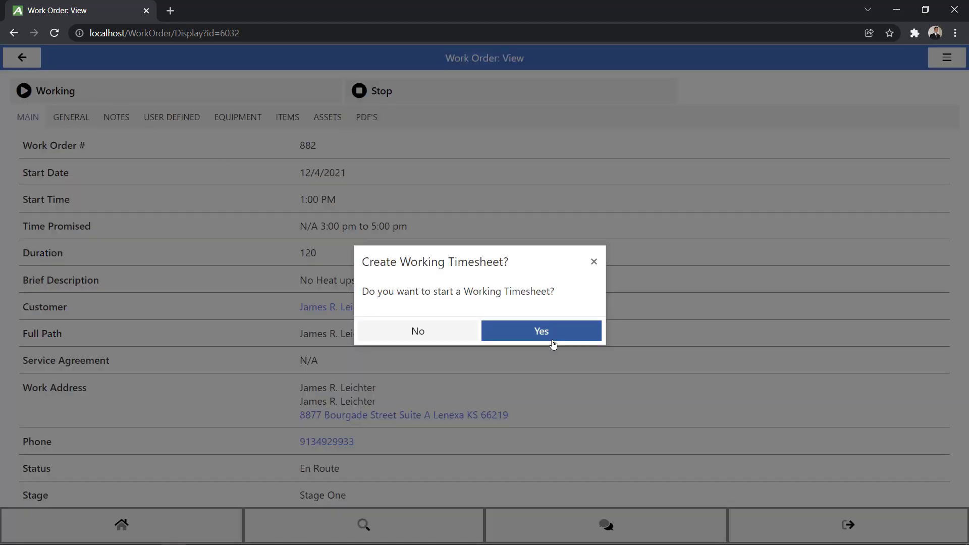
pyautogui.click(541, 332)
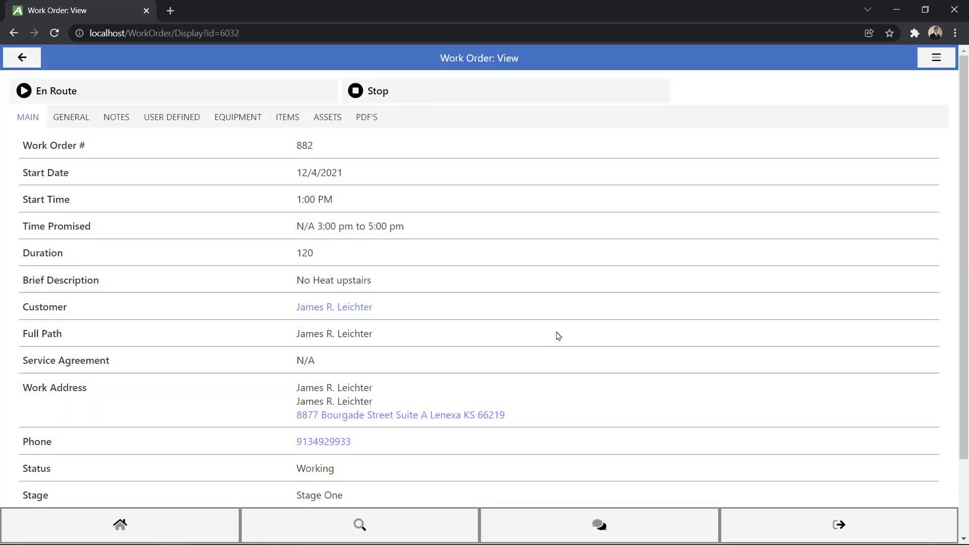
pyautogui.click(46, 91)
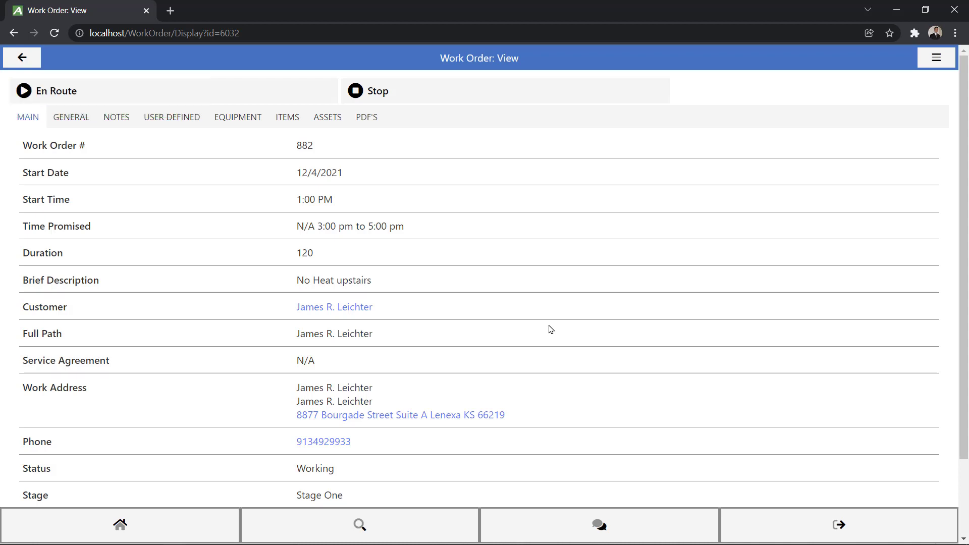
pyautogui.moveTo(388, 120)
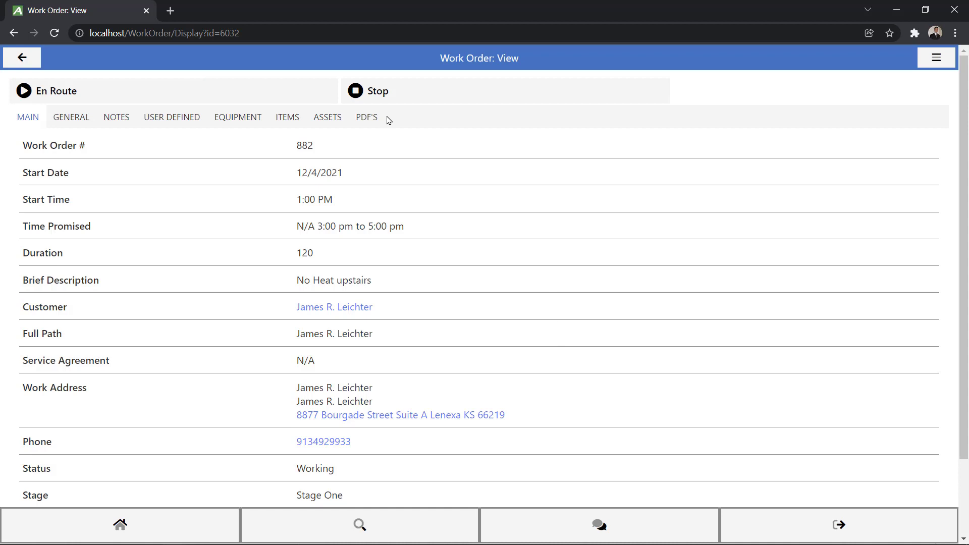
# - Show work order 882's items and bring up the catalogue of items to add
pyautogui.click(286, 117)
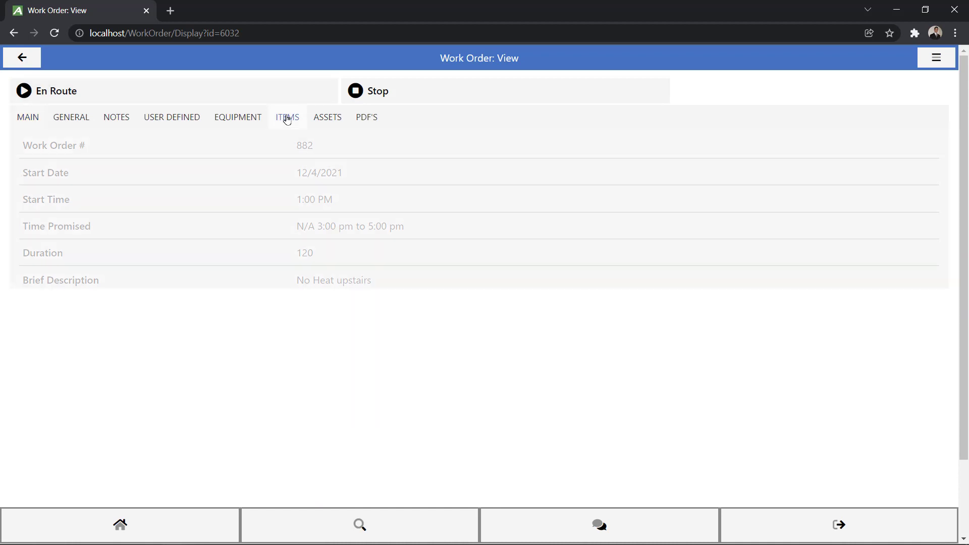
pyautogui.click(287, 117)
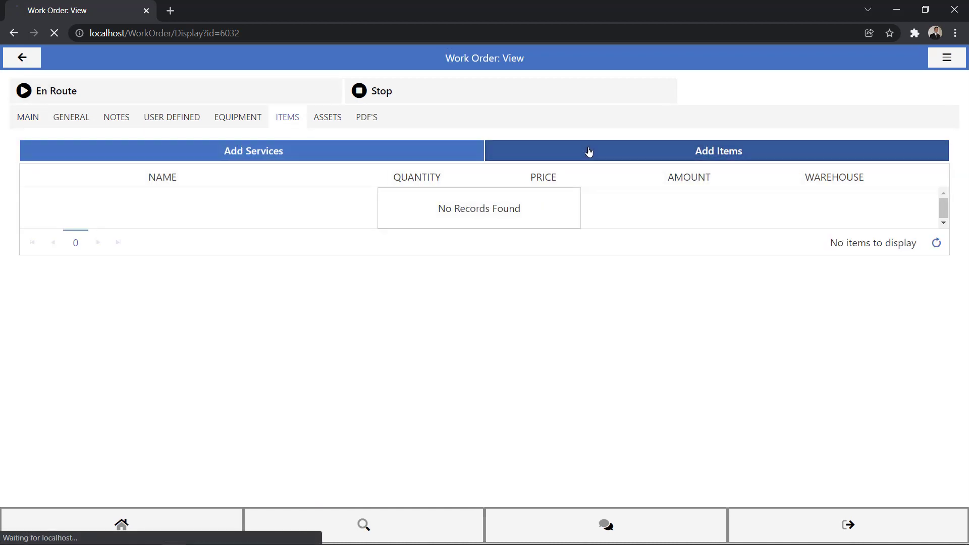
pyautogui.click(717, 151)
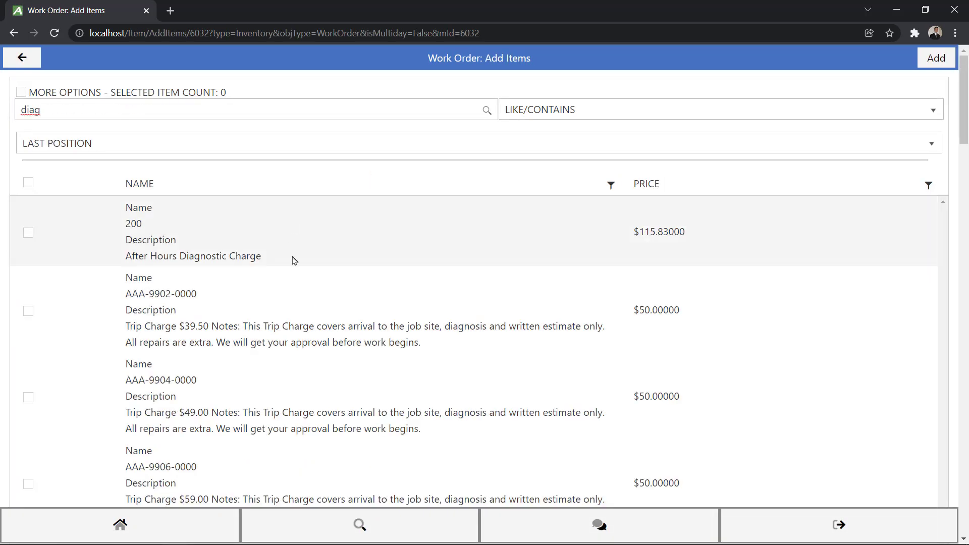
pyautogui.moveTo(326, 318)
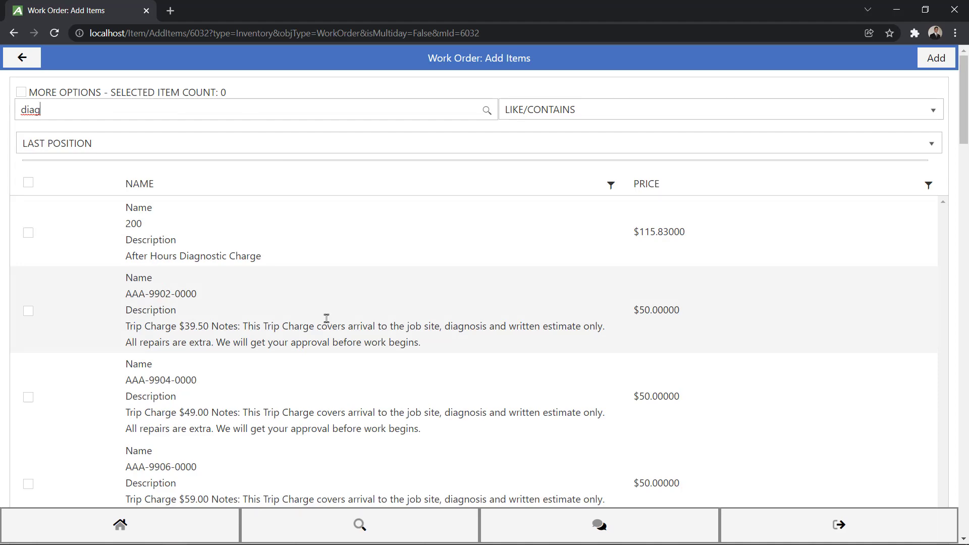
pyautogui.scroll(-3)
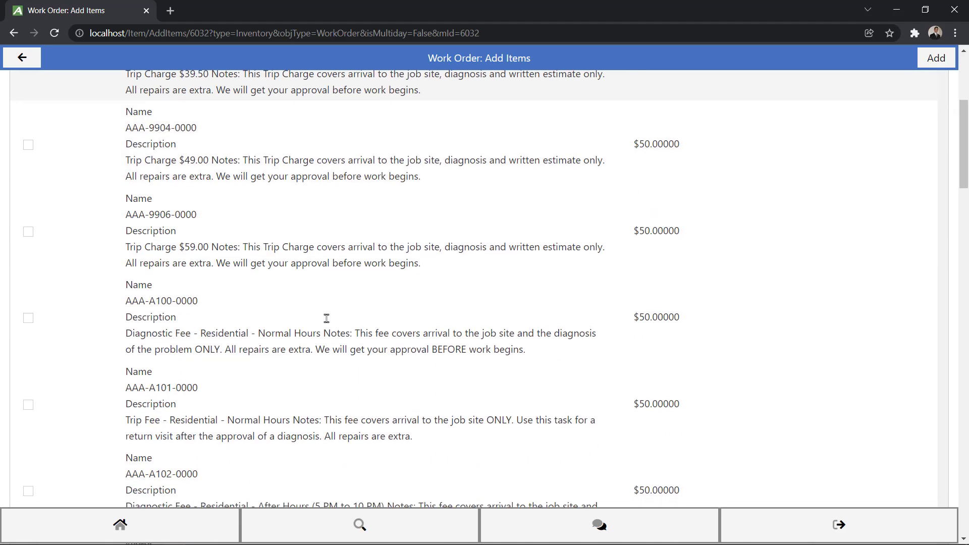
# - Search 'diag' and tick the DiagnosticFeeResReg residential regular-time diagnostic fee
pyautogui.write('diagnostic fe')
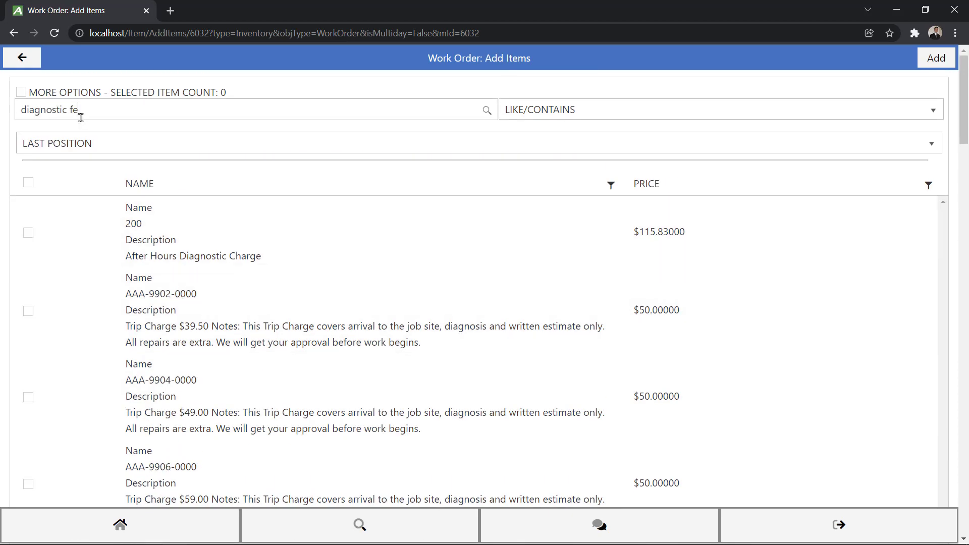
pyautogui.scroll(-3)
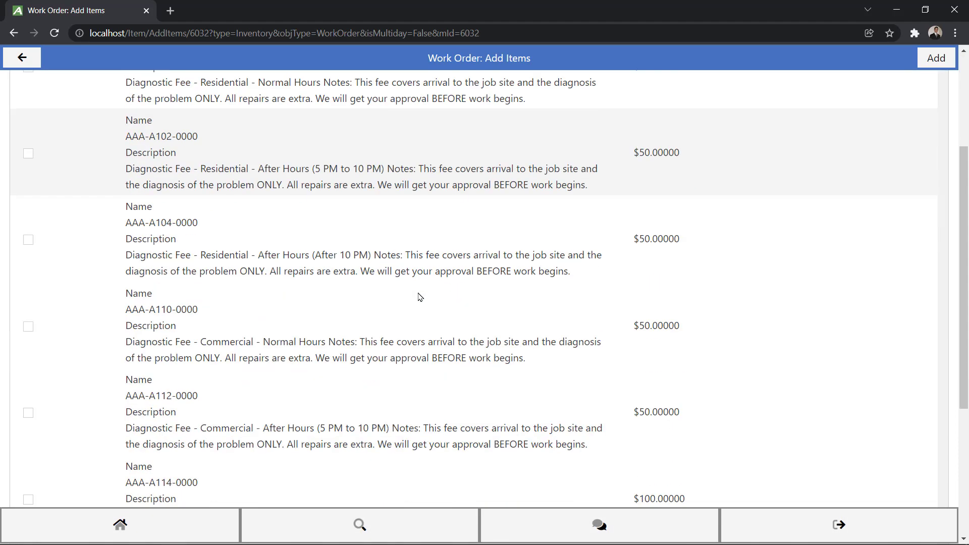
pyautogui.scroll(-3)
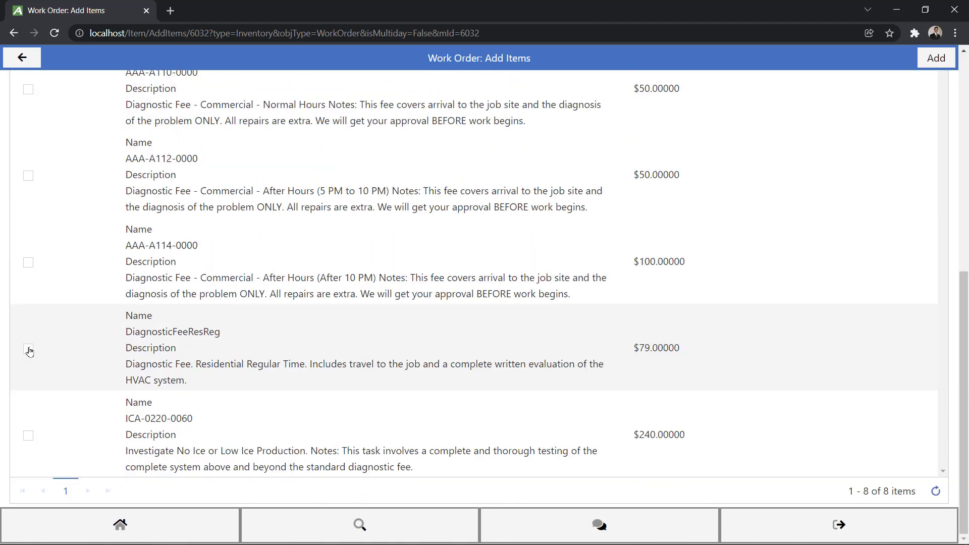
pyautogui.click(29, 350)
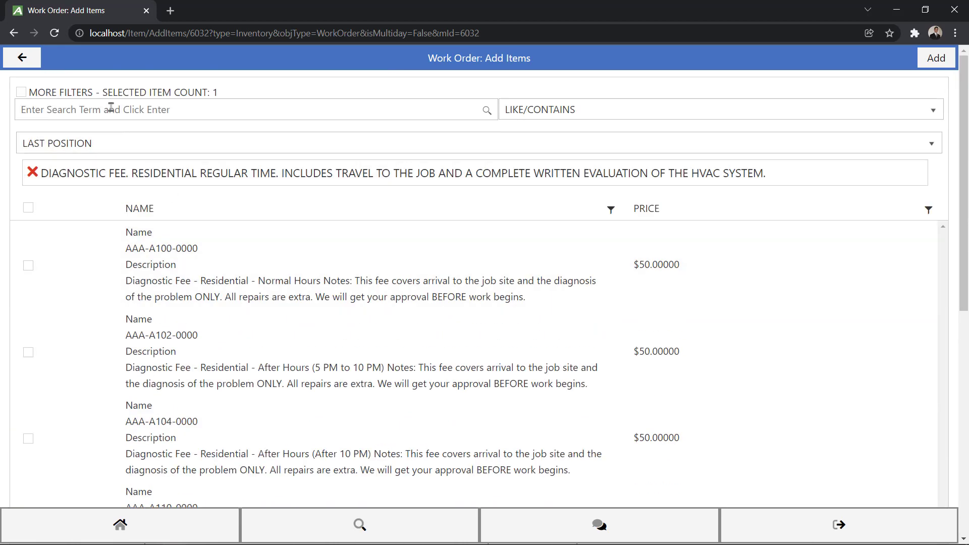
# - Search 'fna', tick FNA-A101-0060 fan motor, add both items and return to work order 882
pyautogui.write('fna-')
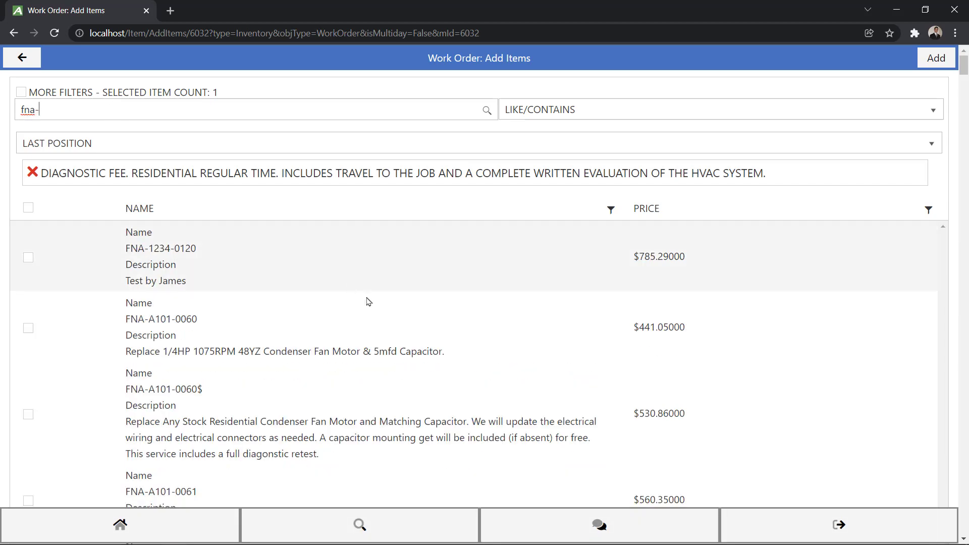
pyautogui.scroll(-3)
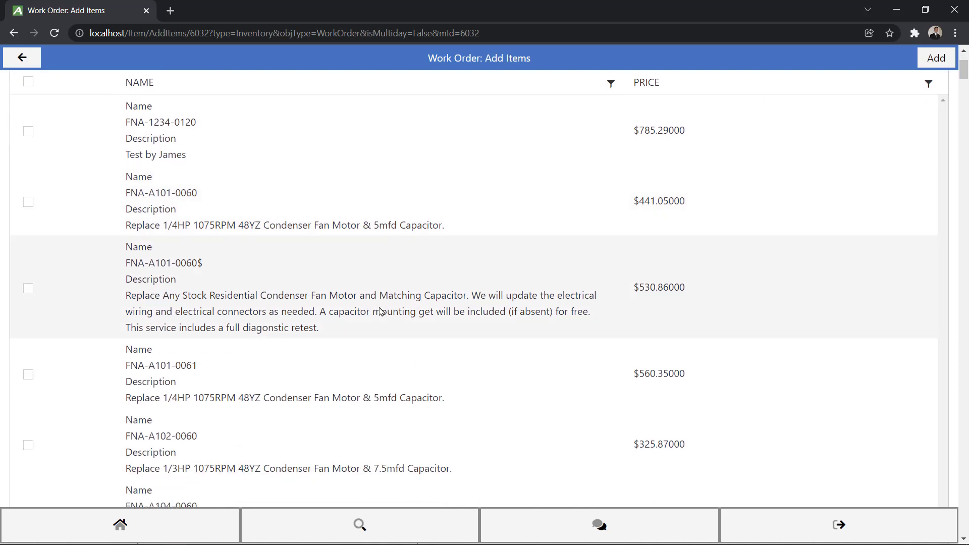
pyautogui.click(28, 202)
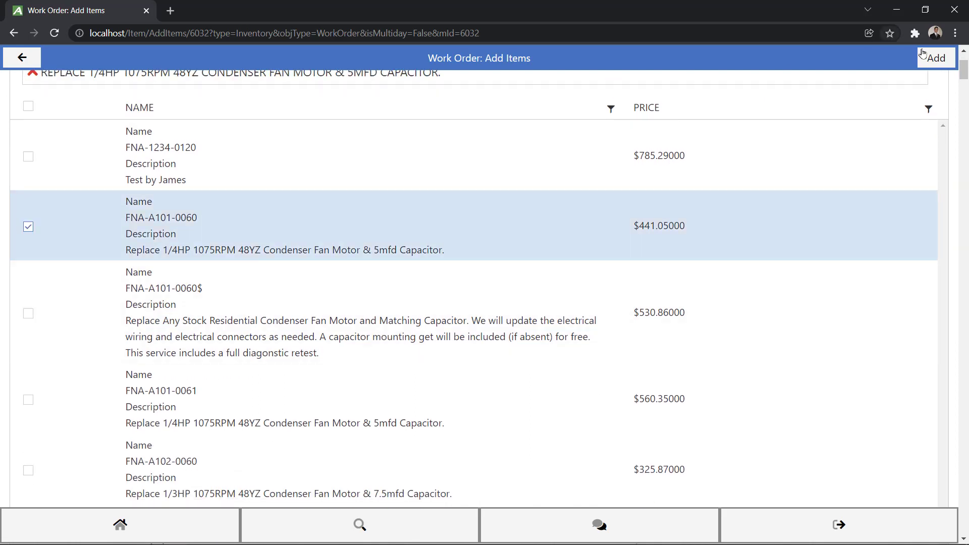
pyautogui.click(935, 58)
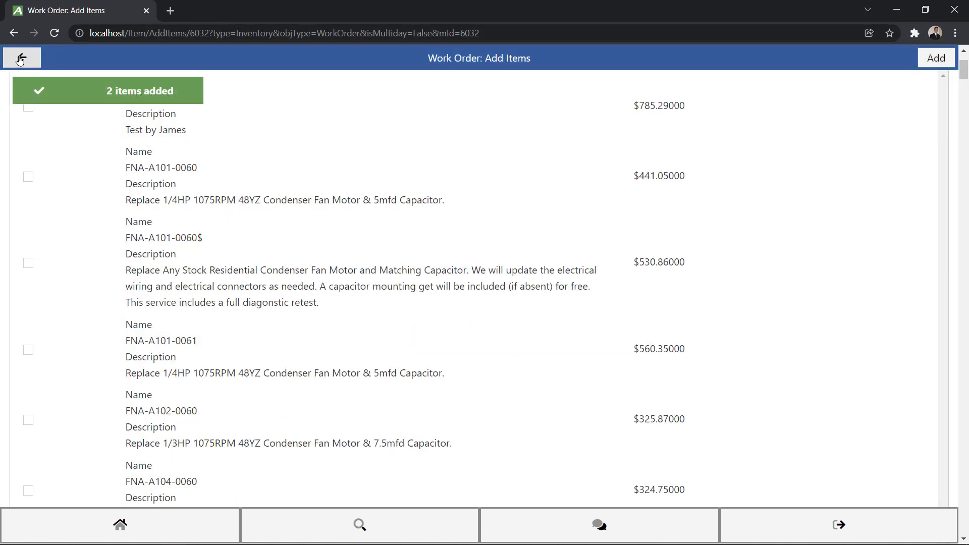
pyautogui.click(21, 58)
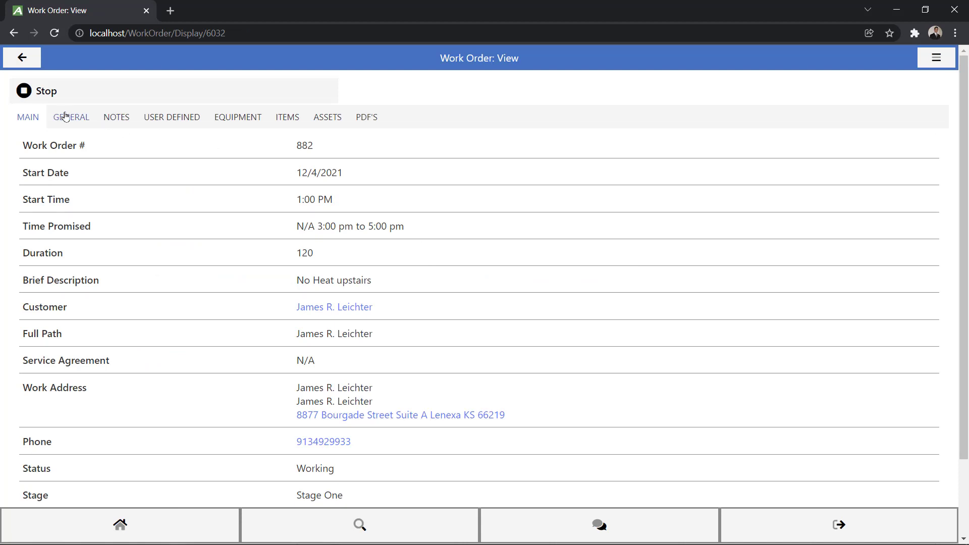
# - Show work order 882's notes, including the technician's notes
pyautogui.click(116, 117)
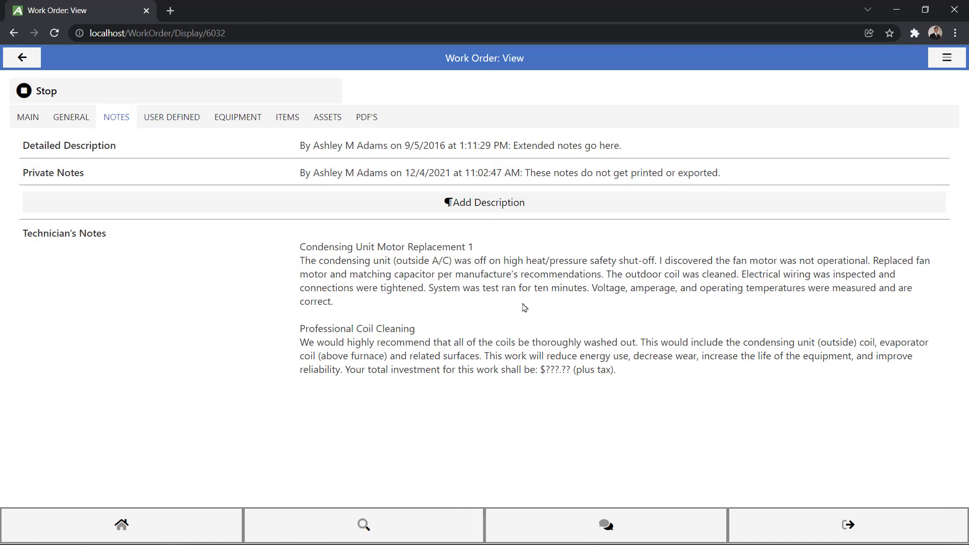
pyautogui.moveTo(324, 254)
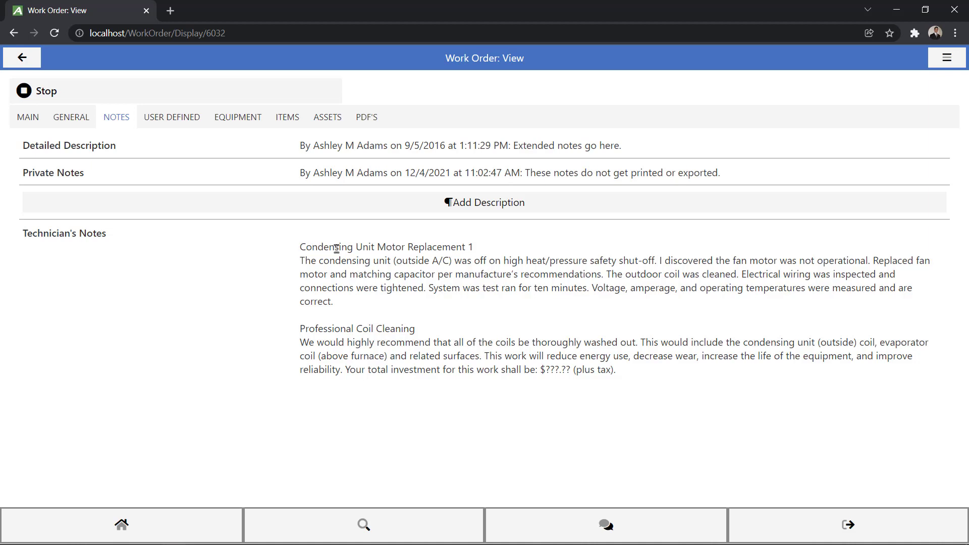
pyautogui.moveTo(449, 246)
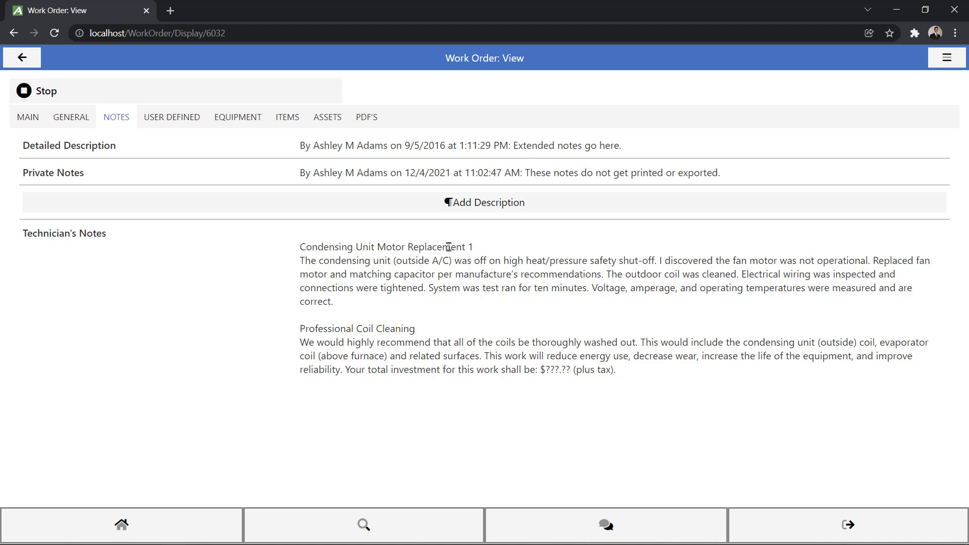
pyautogui.moveTo(342, 345)
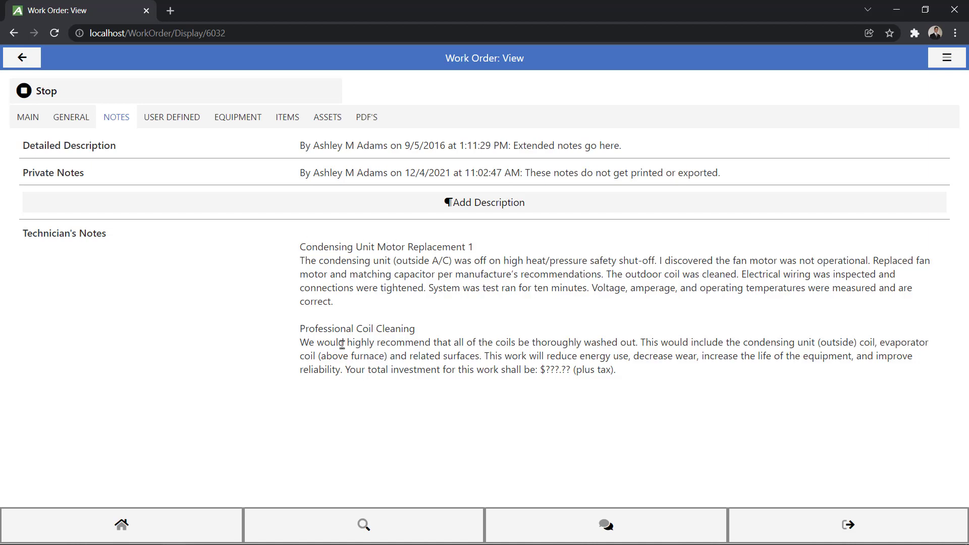
pyautogui.moveTo(485, 203)
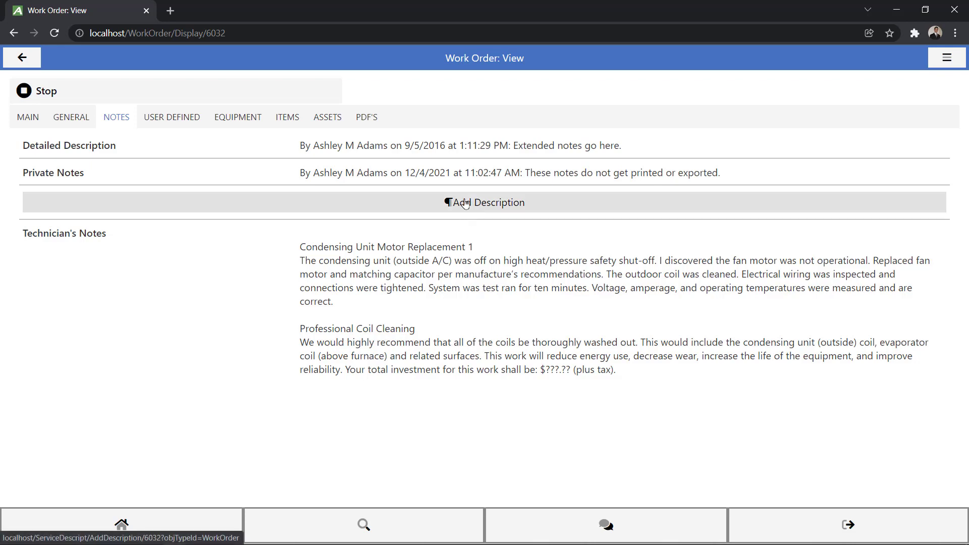
# - Add the Reset Breaker and Replaced Breaker service descriptions and return to the work order
pyautogui.click(484, 202)
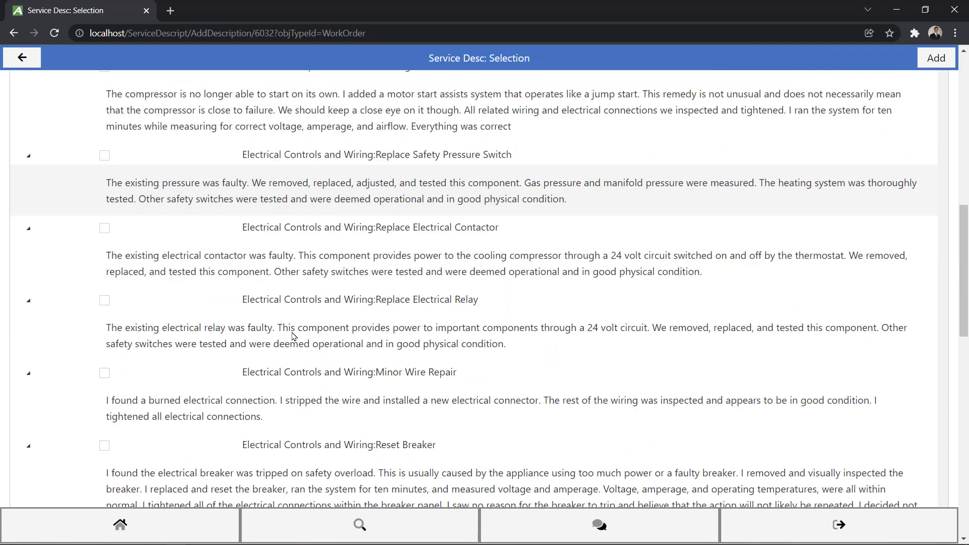
pyautogui.scroll(-3)
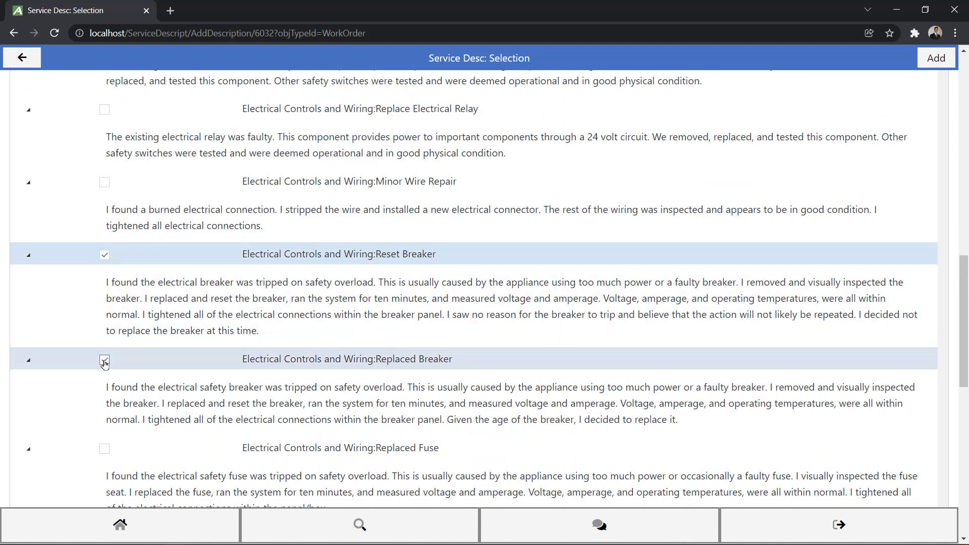
pyautogui.click(104, 359)
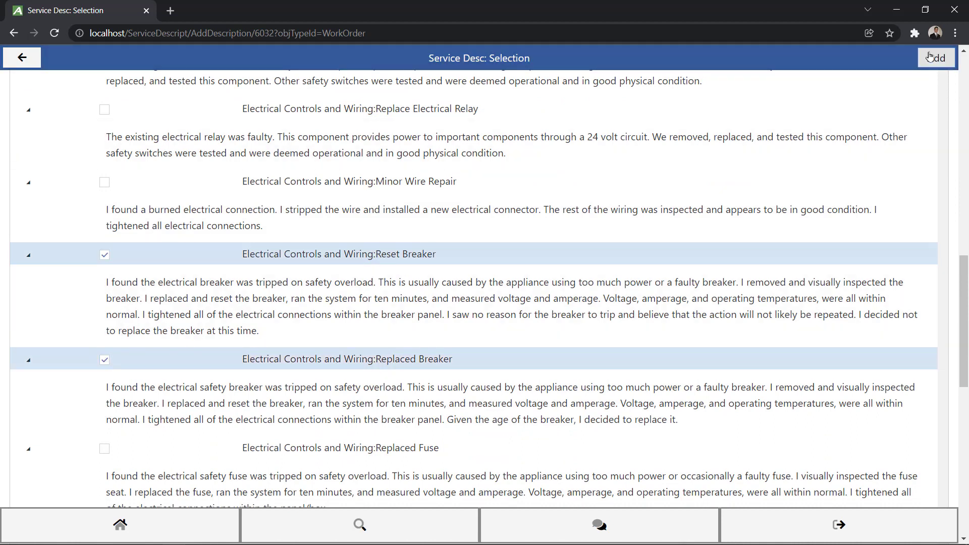
pyautogui.click(936, 58)
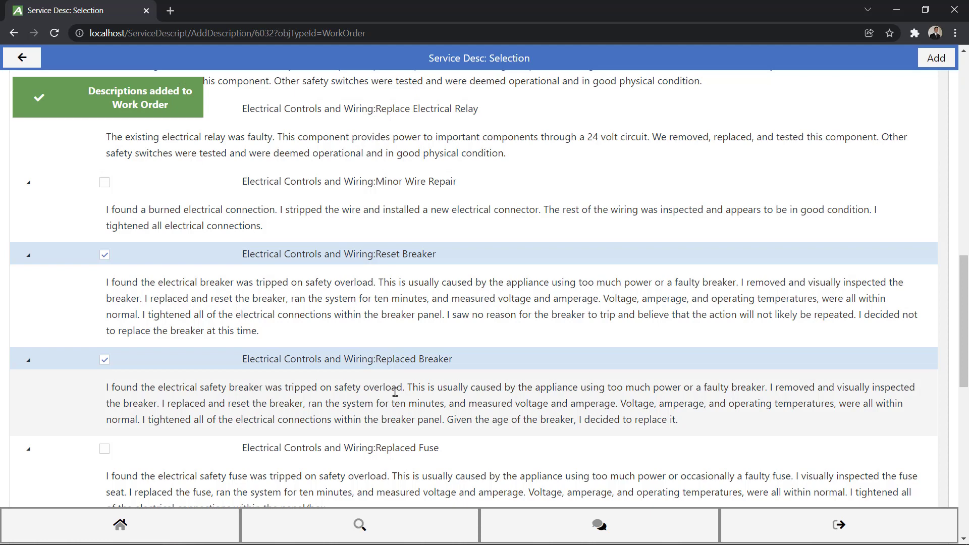
pyautogui.click(935, 57)
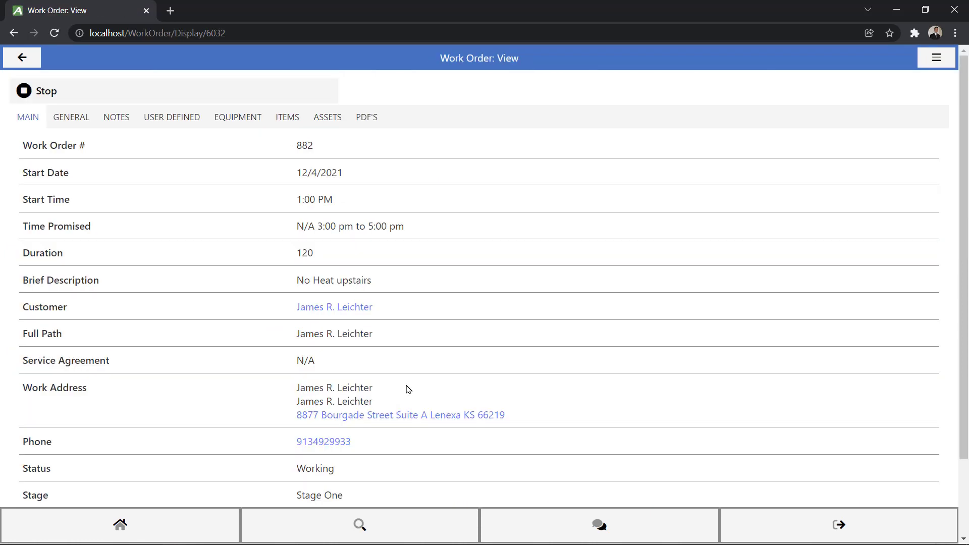
# - Enter edit mode on work order 882 and show its editable notes
pyautogui.click(116, 117)
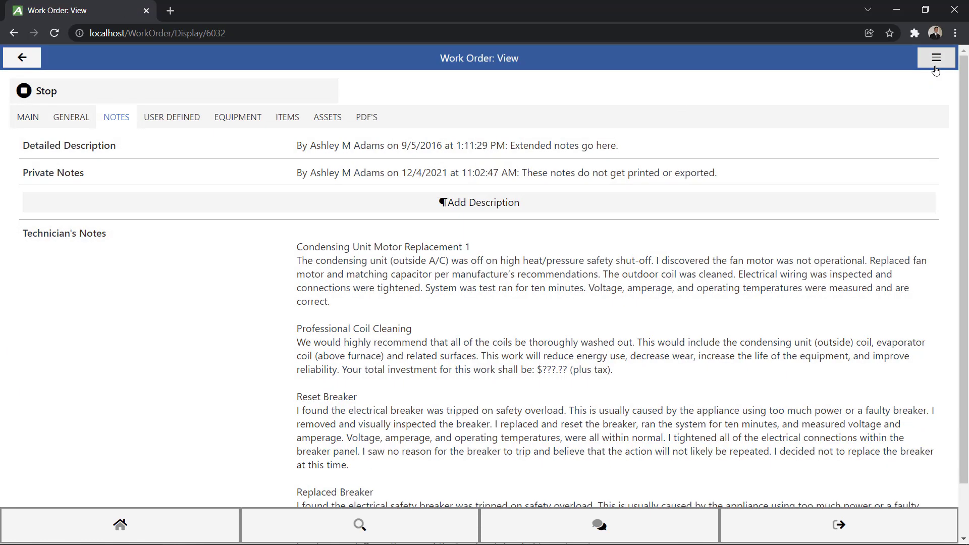
pyautogui.click(935, 57)
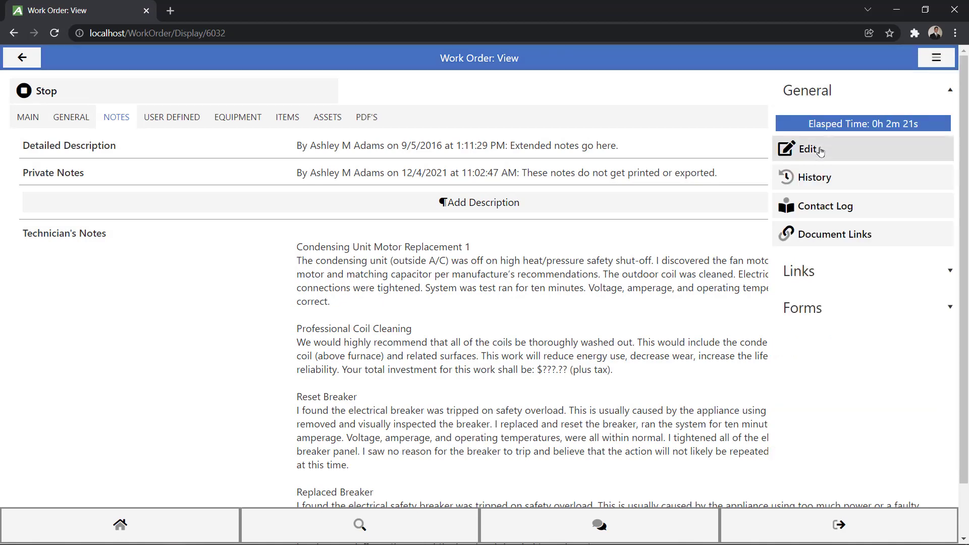
pyautogui.click(810, 150)
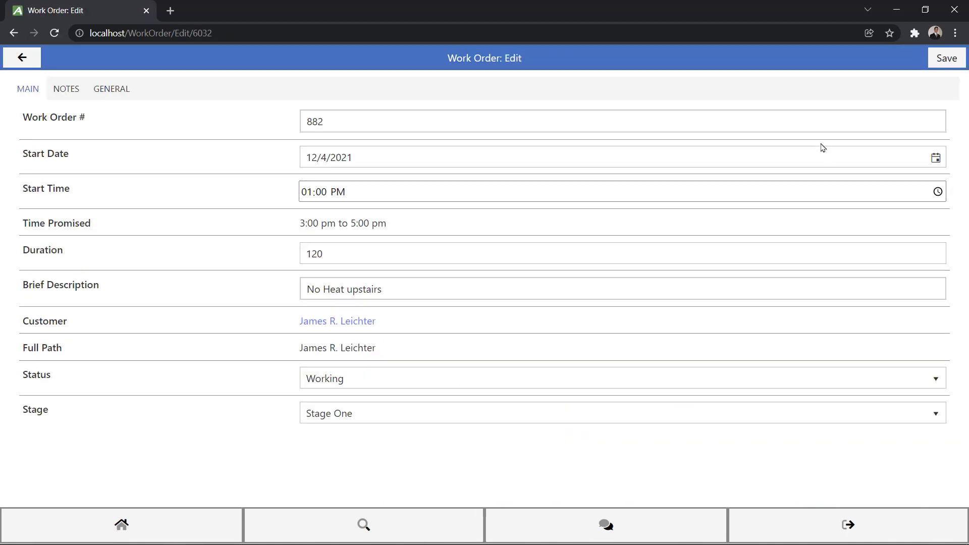
pyautogui.click(66, 89)
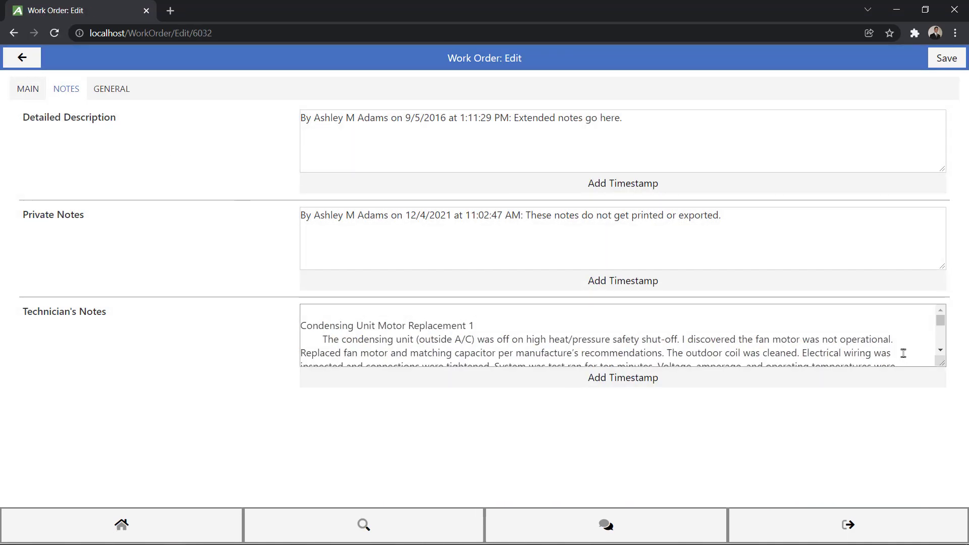
# - Trim Technician's Notes to 'Condensing Unit Motor Replacement 1' and save
pyautogui.scroll(-3)
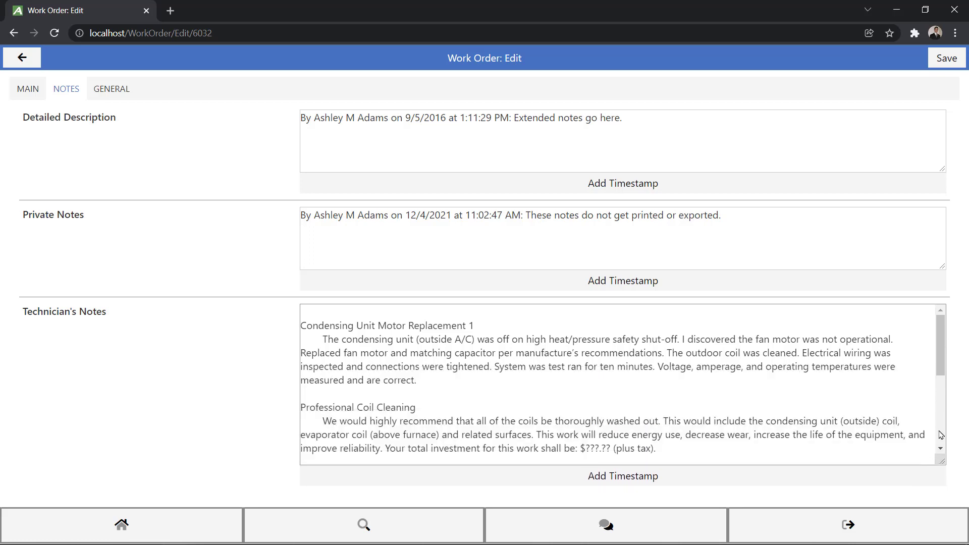
pyautogui.scroll(-3)
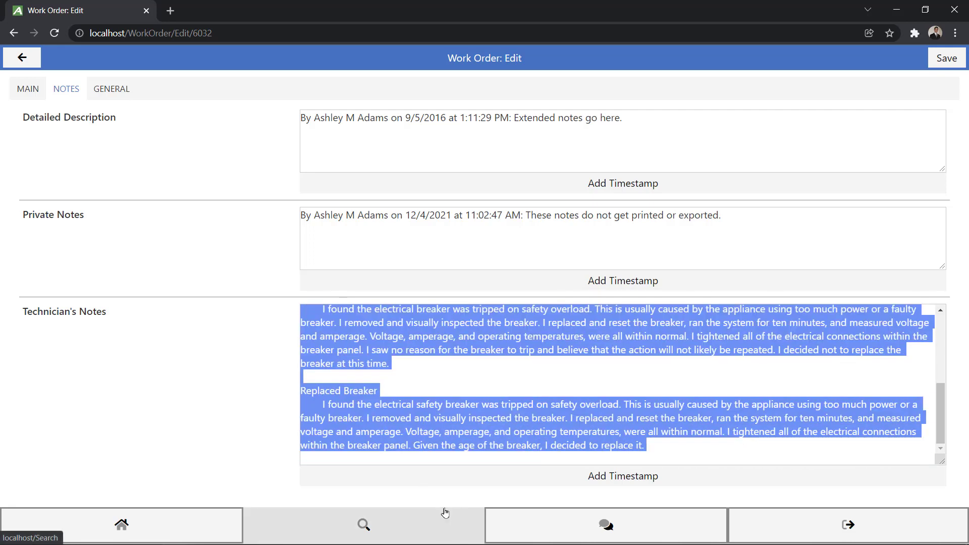
pyautogui.write('Condensing Unit Motor Replacement 1')
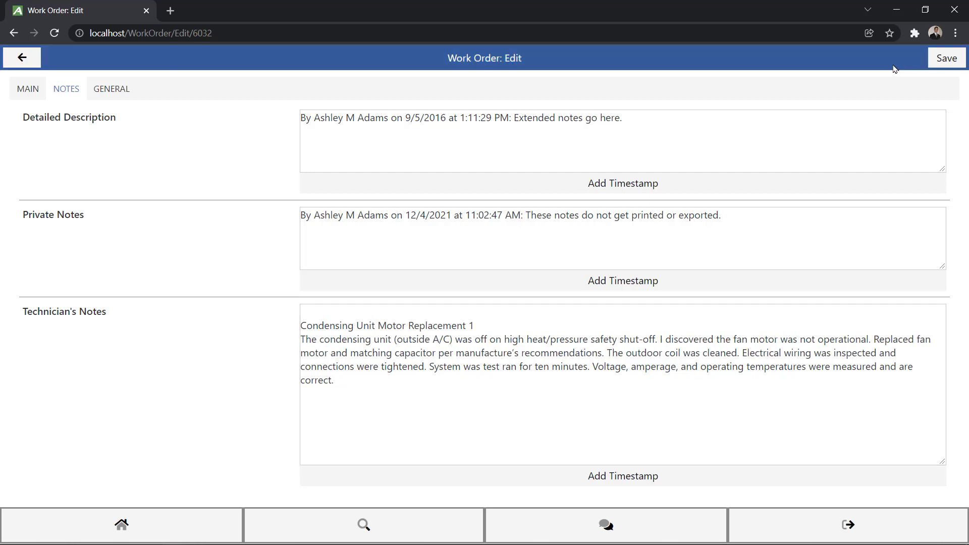
pyautogui.click(946, 57)
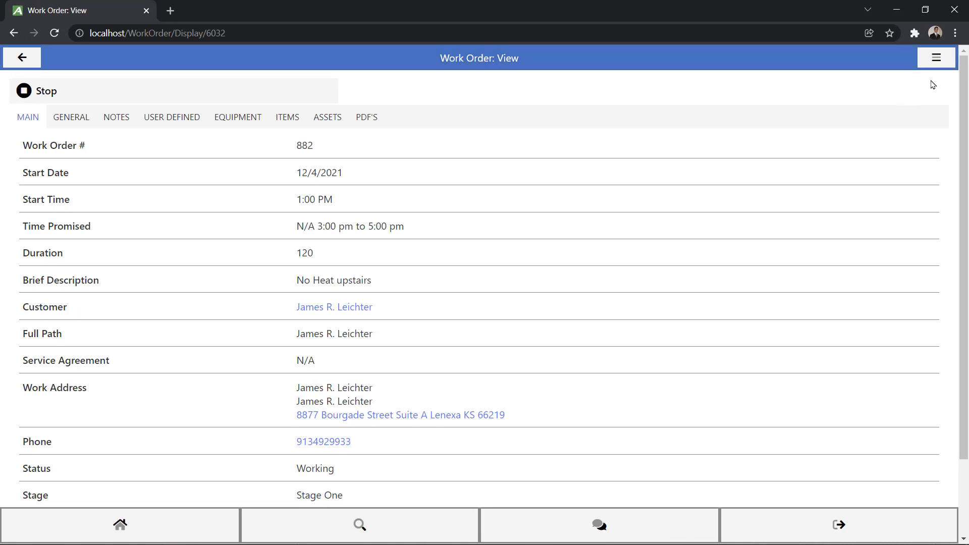
# - Show work order 882's actions and links for preview, signature and invoicing
pyautogui.click(934, 58)
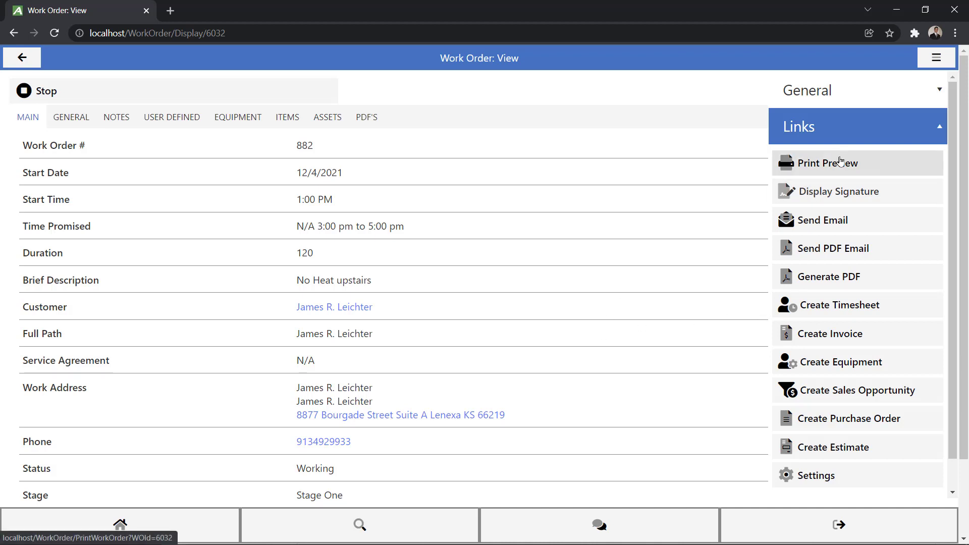
pyautogui.click(830, 163)
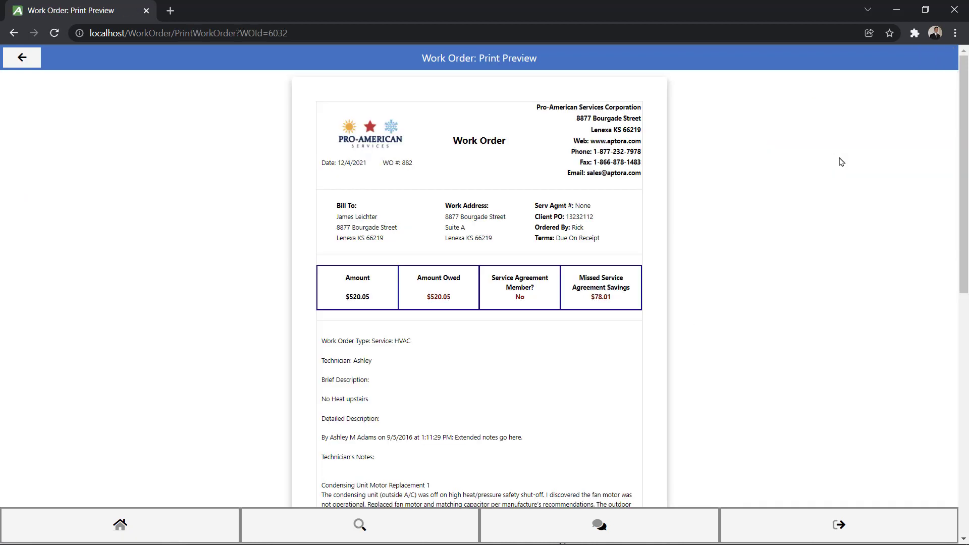
pyautogui.scroll(-3)
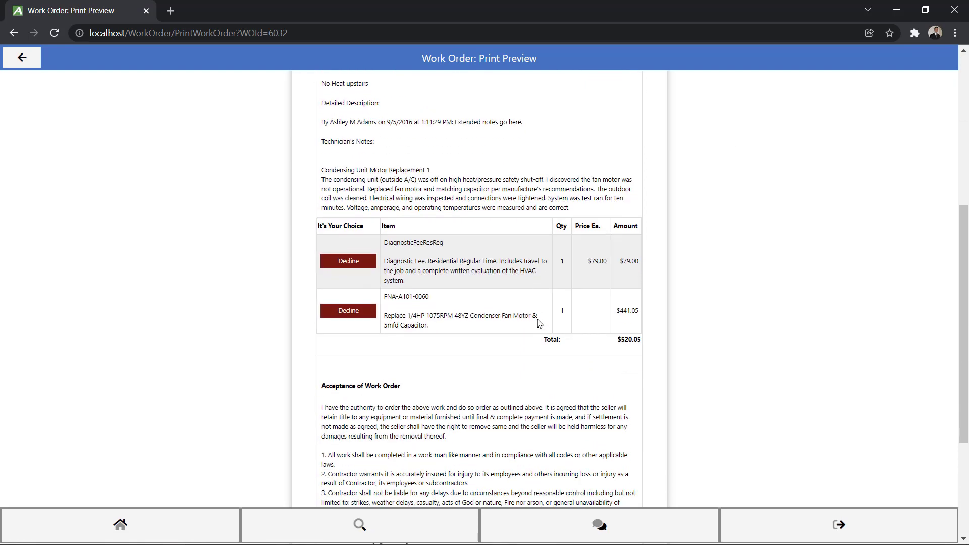
pyautogui.scroll(3)
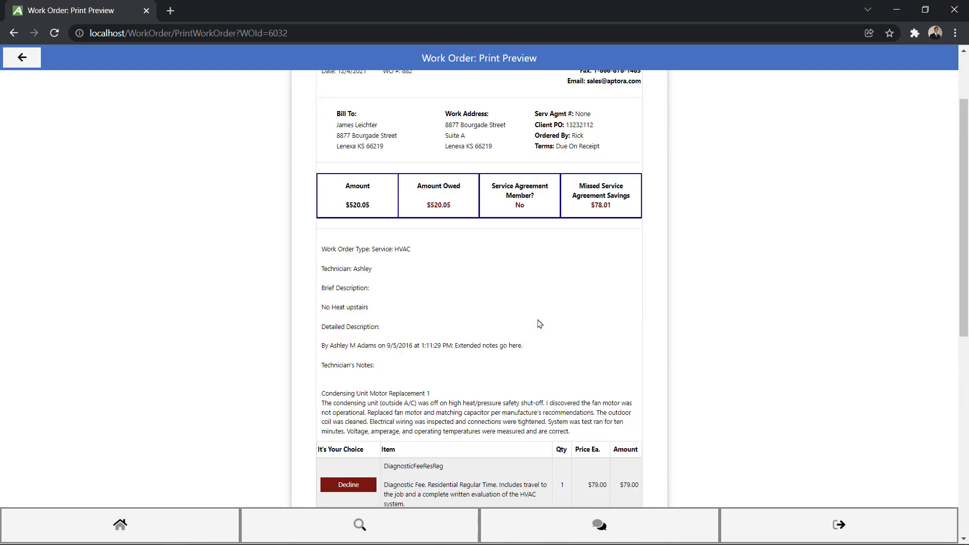
pyautogui.scroll(3)
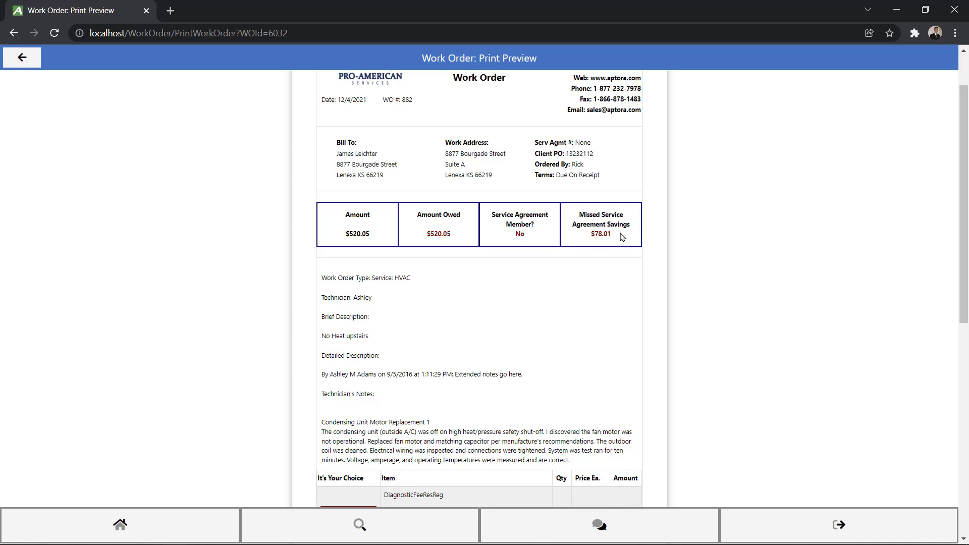
pyautogui.moveTo(643, 269)
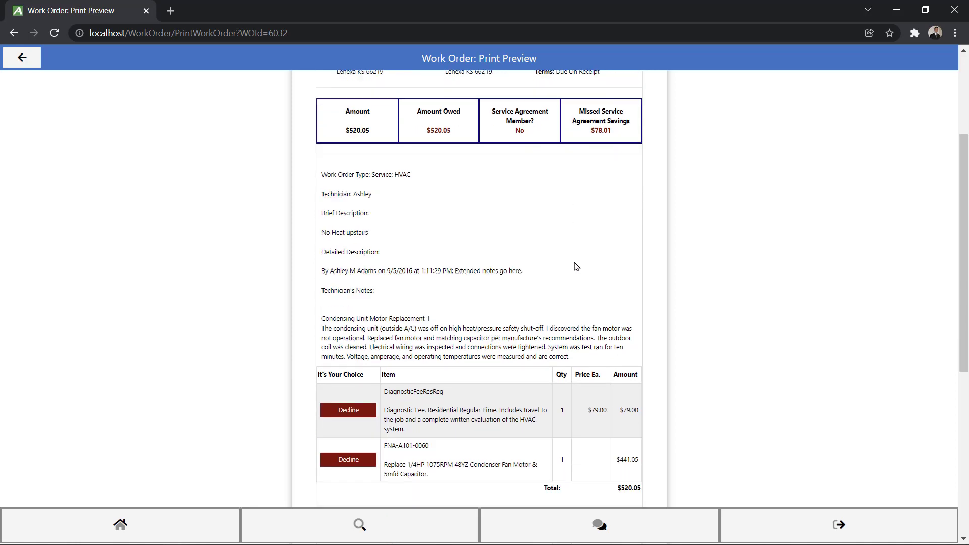
pyautogui.scroll(-3)
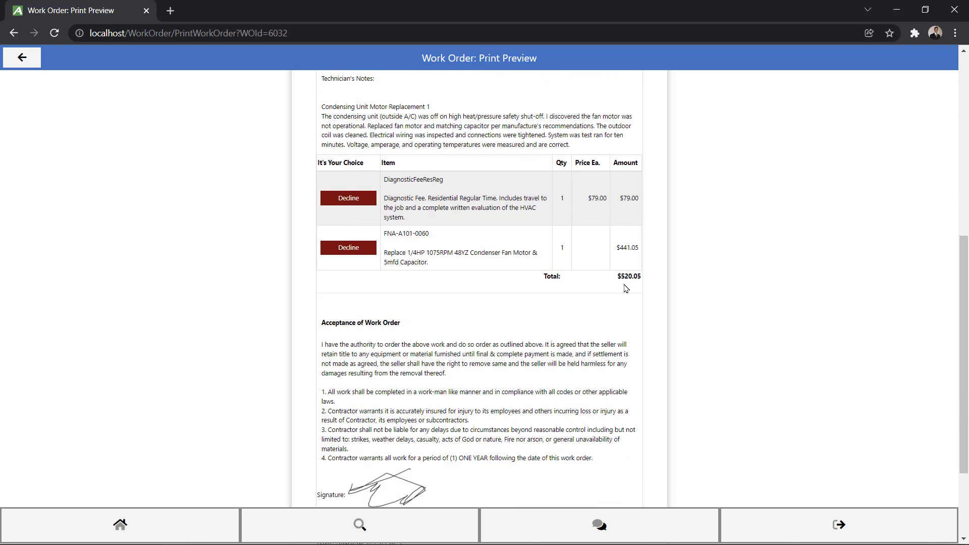
pyautogui.moveTo(616, 290)
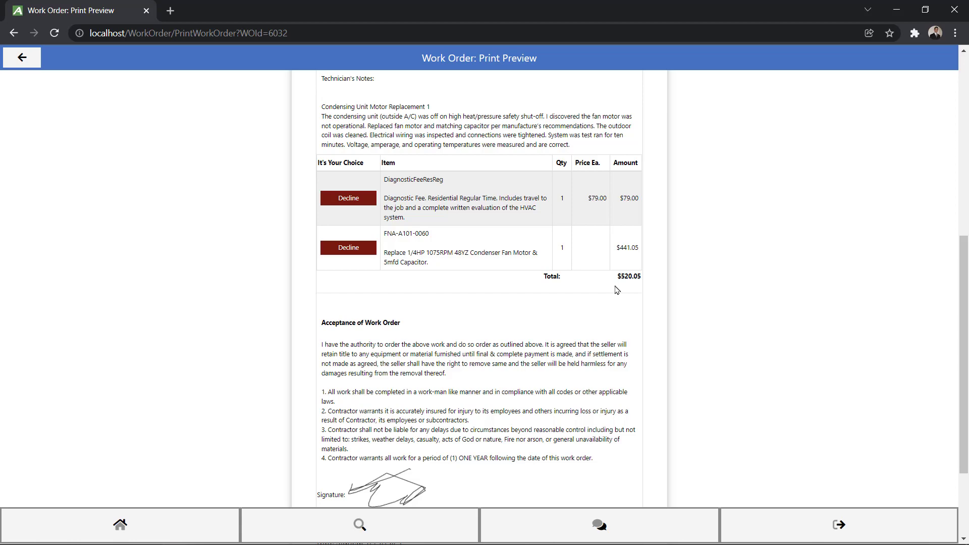
pyautogui.scroll(-3)
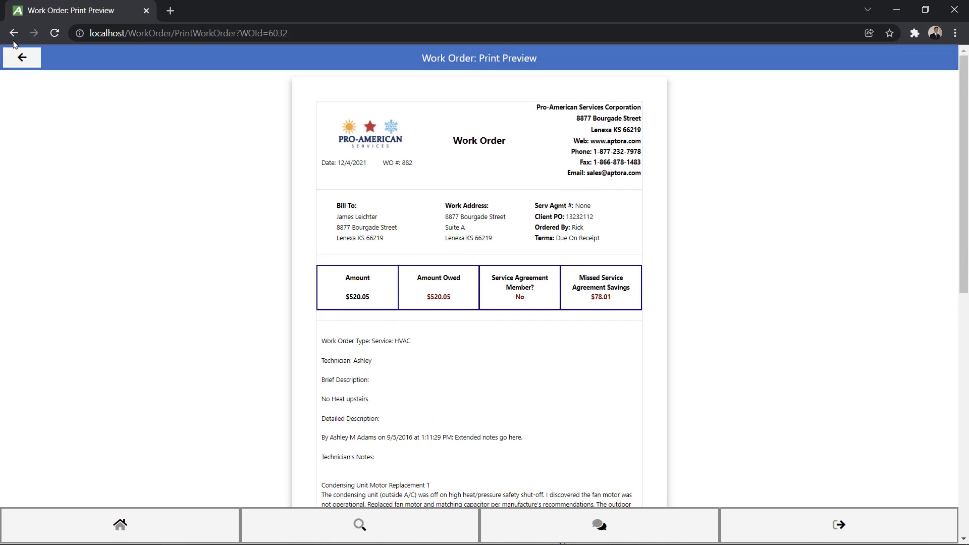
pyautogui.click(22, 57)
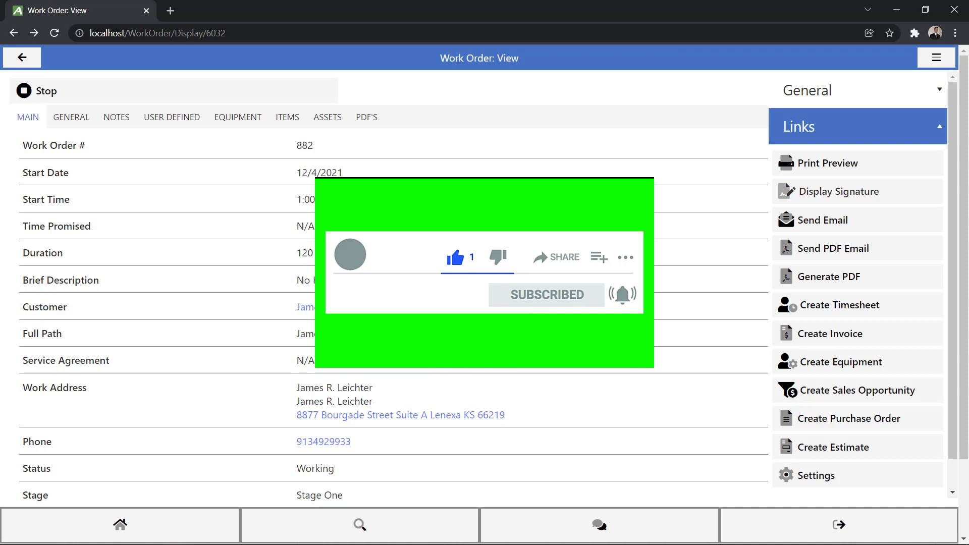
pyautogui.moveTo(886, 340)
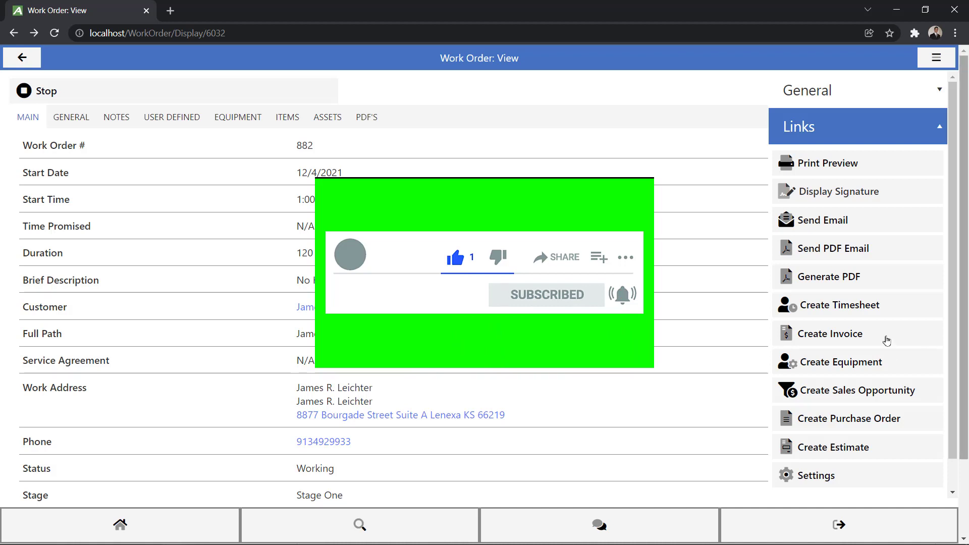
# - Create an invoice from work order 882 with Include Items checked and Mark Completed unchecked
pyautogui.click(831, 333)
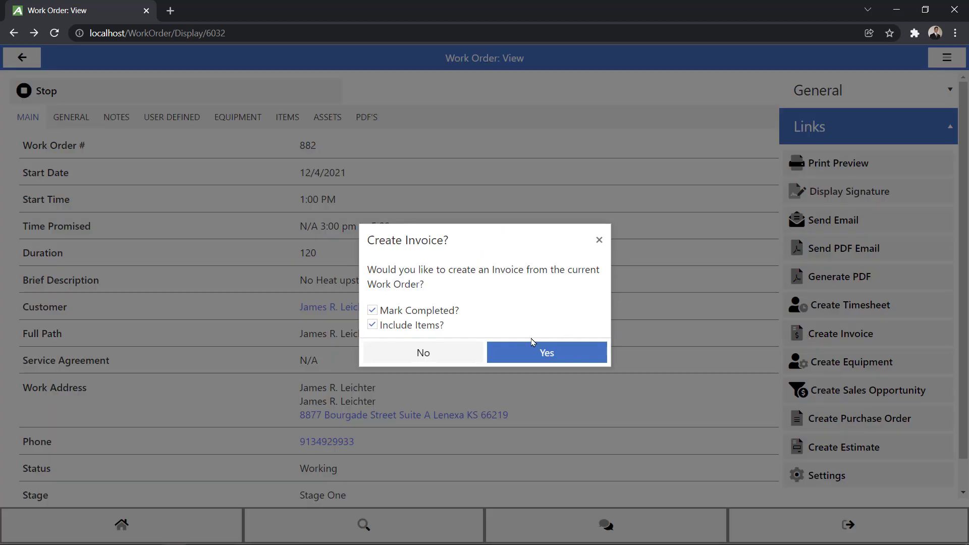
pyautogui.moveTo(445, 307)
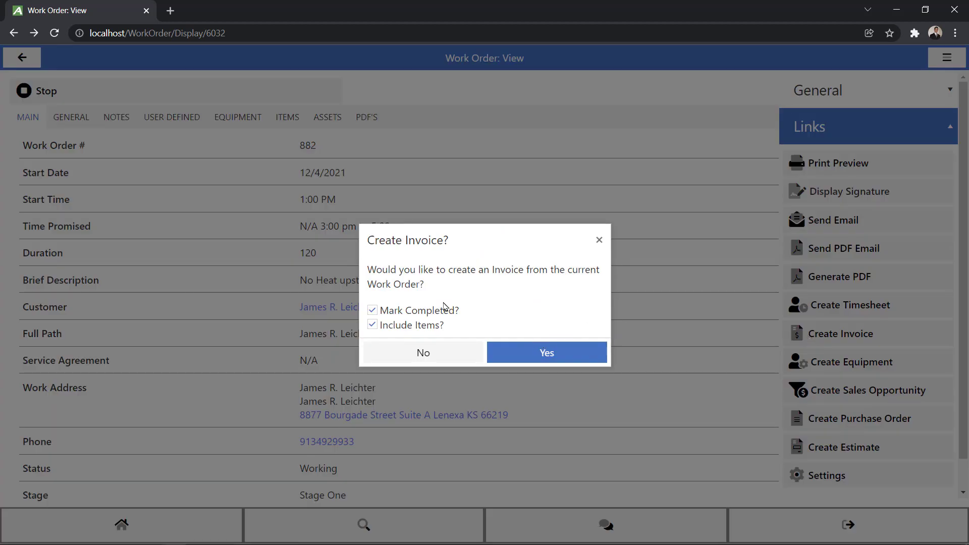
pyautogui.moveTo(416, 297)
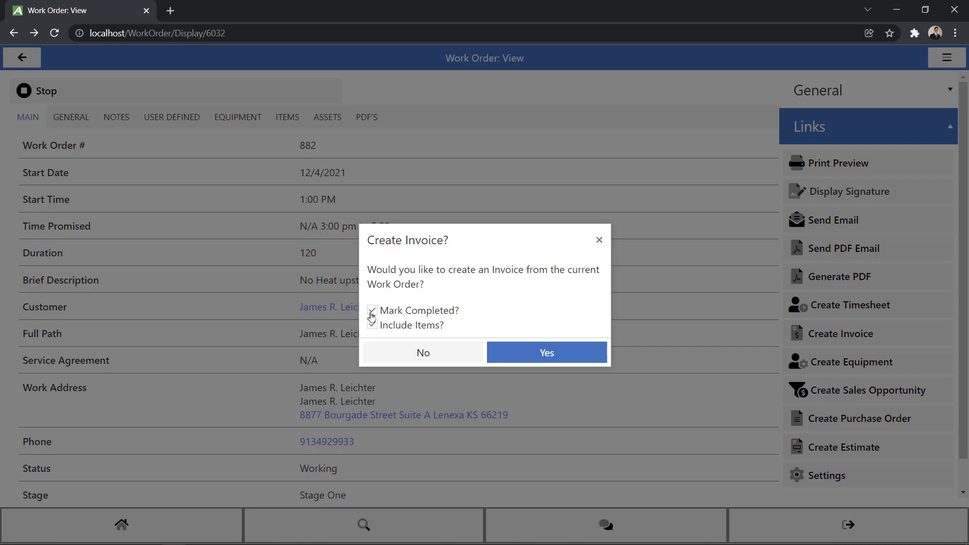
pyautogui.click(373, 310)
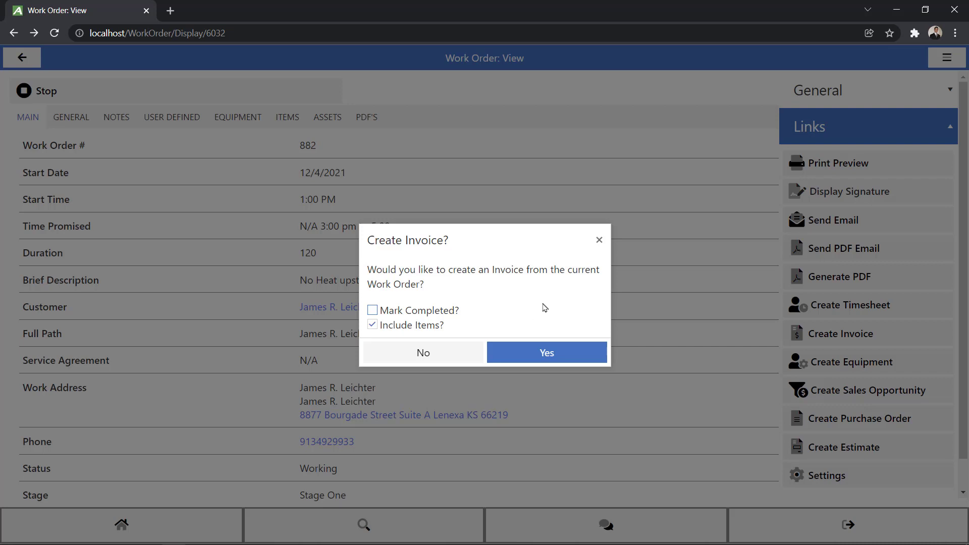
pyautogui.click(373, 325)
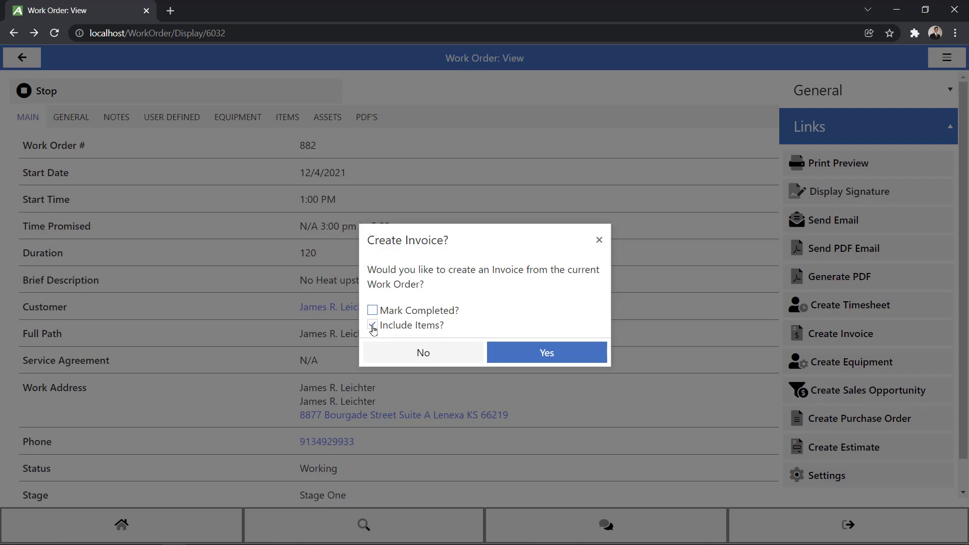
pyautogui.click(373, 325)
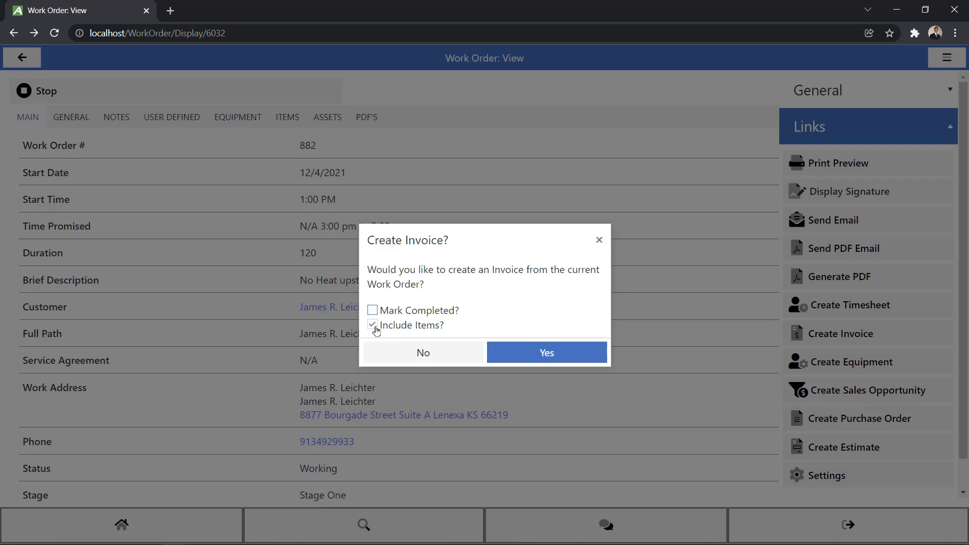
pyautogui.click(546, 353)
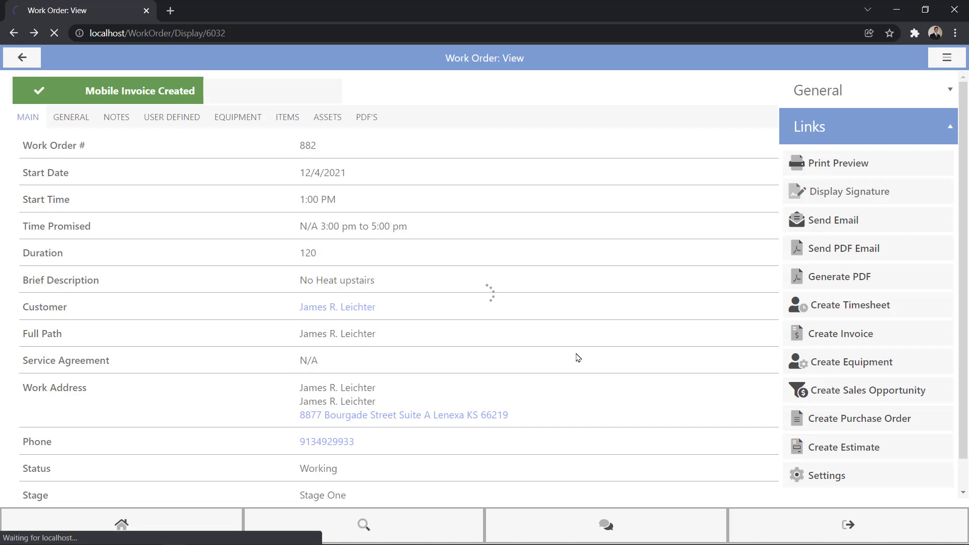
# - Open invoice 78910 and expand its Links section with payment and signature actions
pyautogui.click(841, 334)
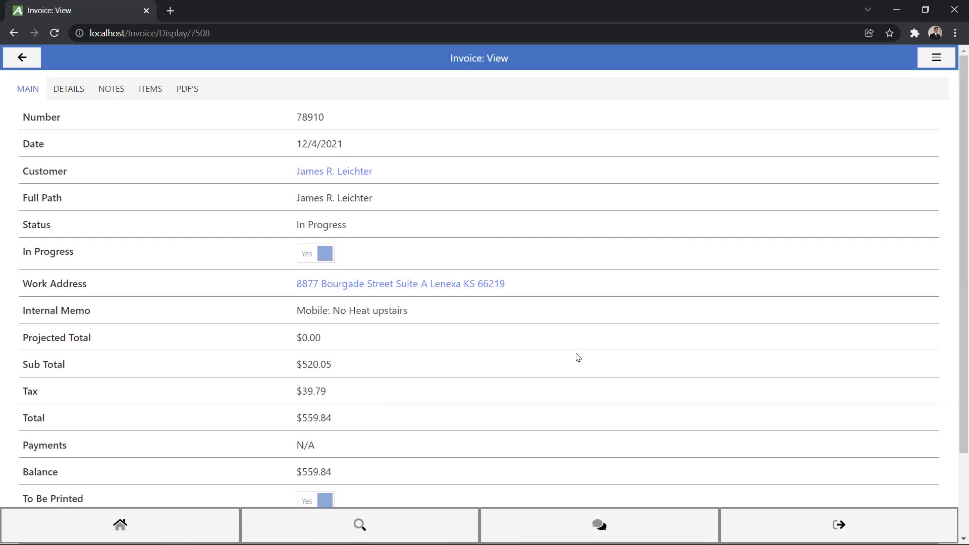
pyautogui.moveTo(575, 358)
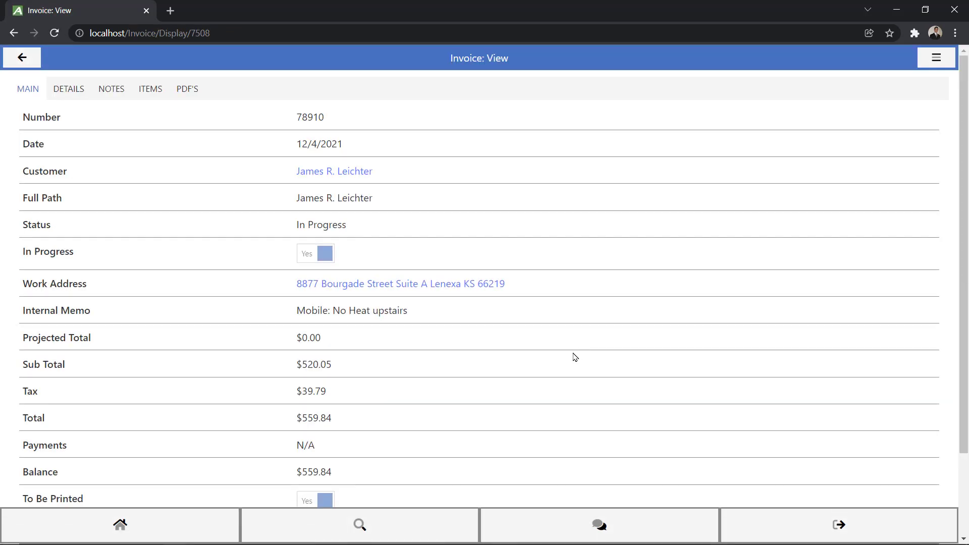
pyautogui.moveTo(577, 352)
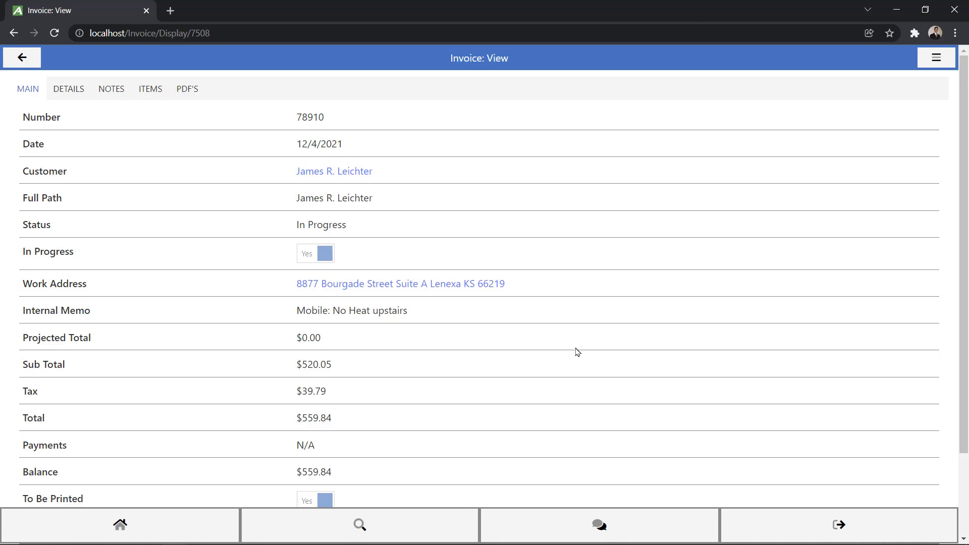
pyautogui.moveTo(618, 299)
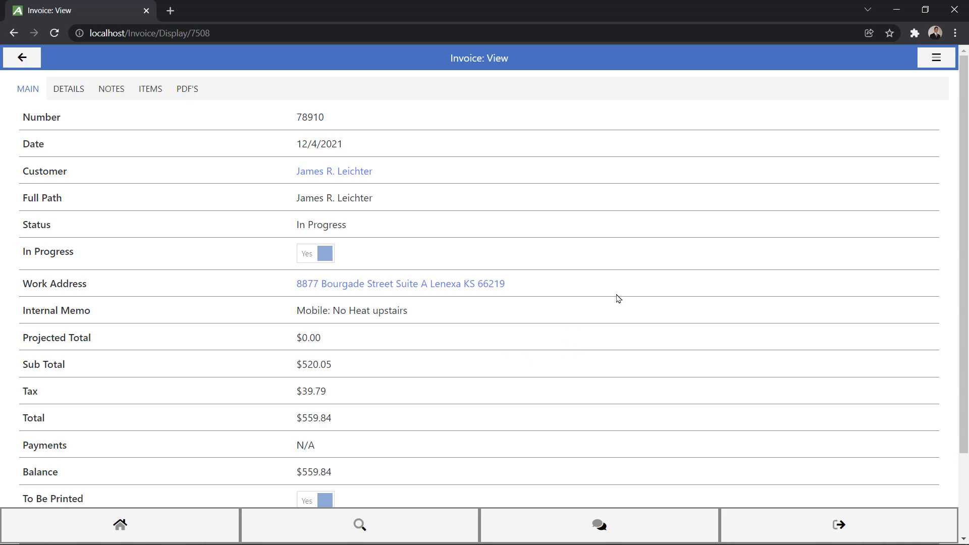
pyautogui.click(935, 58)
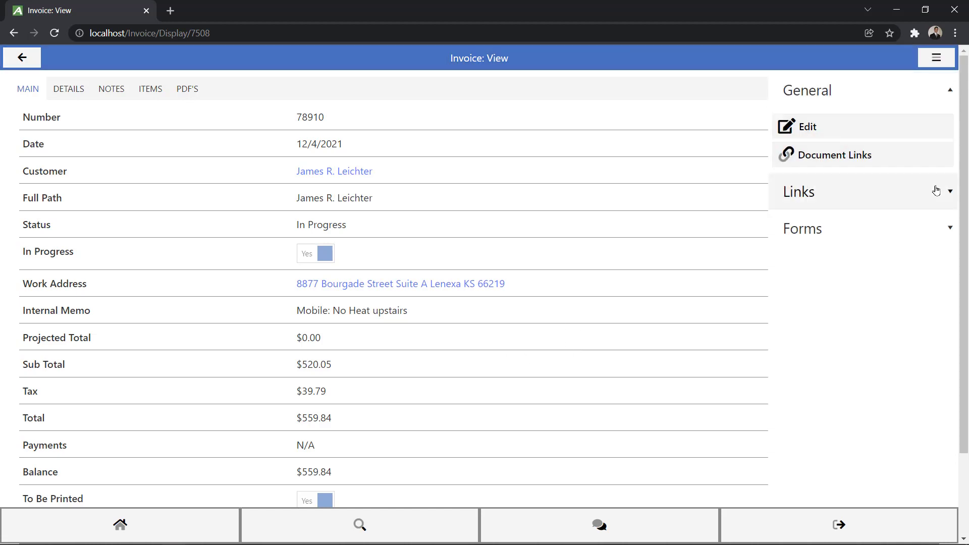
pyautogui.click(799, 191)
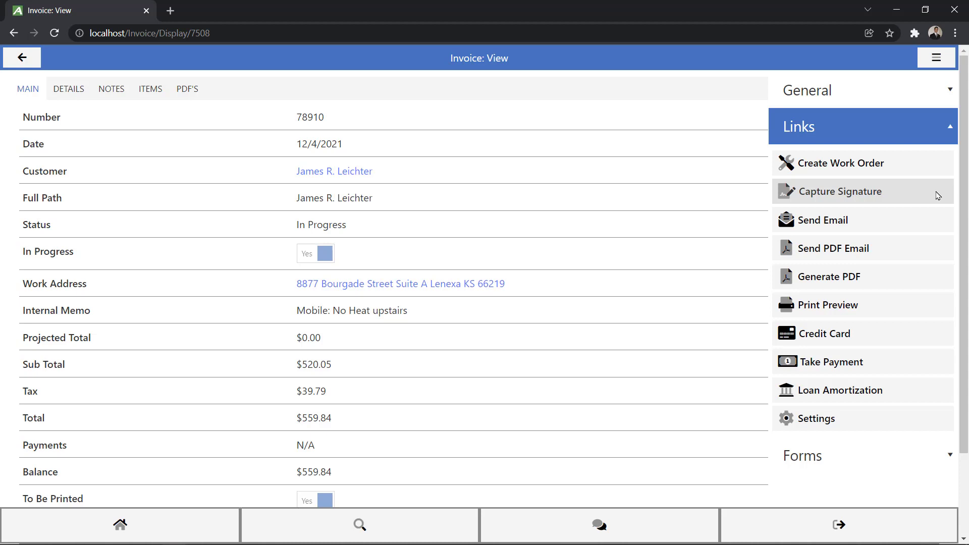
pyautogui.moveTo(899, 194)
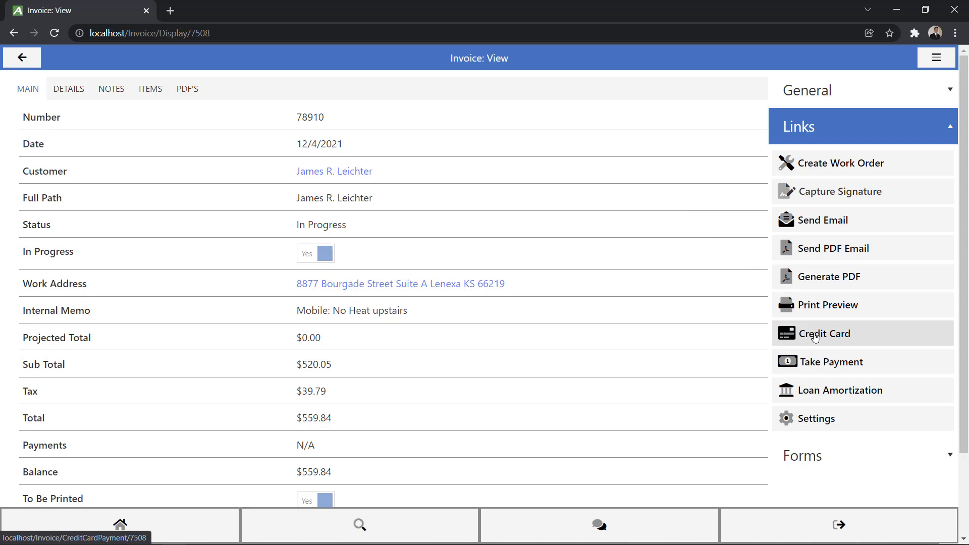
pyautogui.moveTo(814, 339)
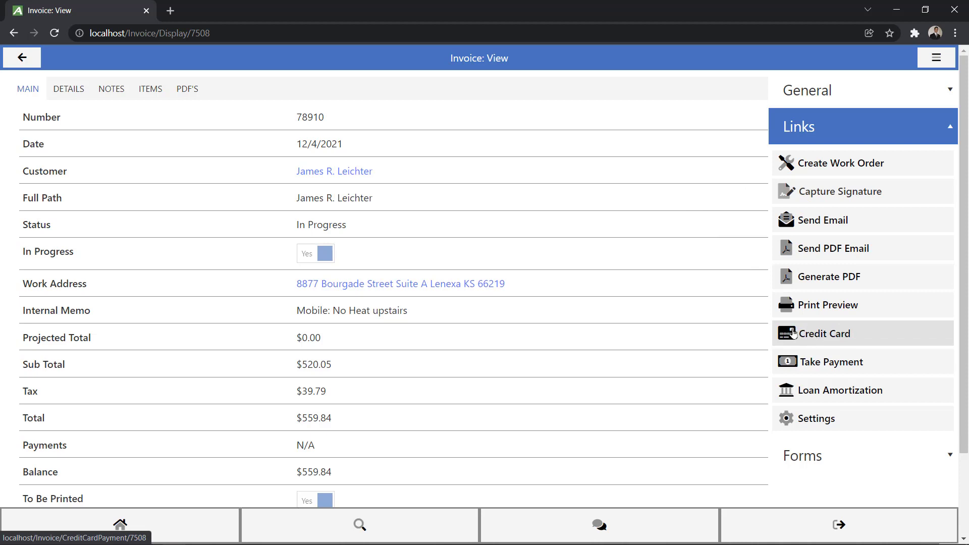
pyautogui.moveTo(808, 334)
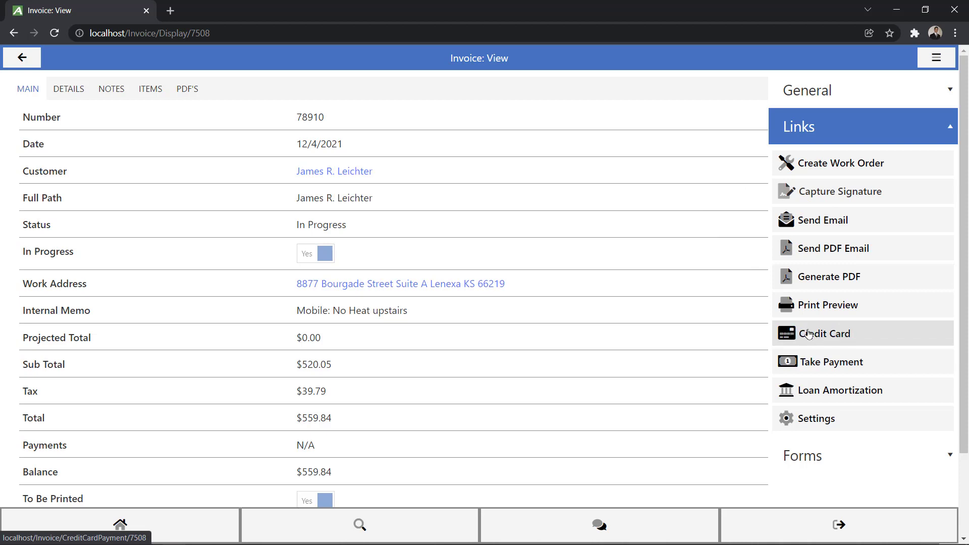
pyautogui.moveTo(831, 362)
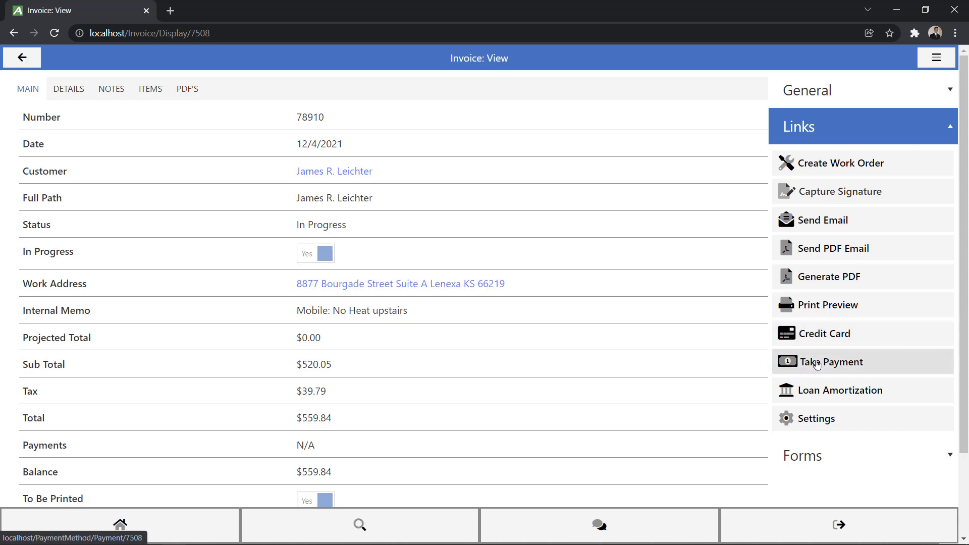
# - Record a $100 Cash payment on invoice 78910, leaving a $459.84 balance
pyautogui.click(831, 362)
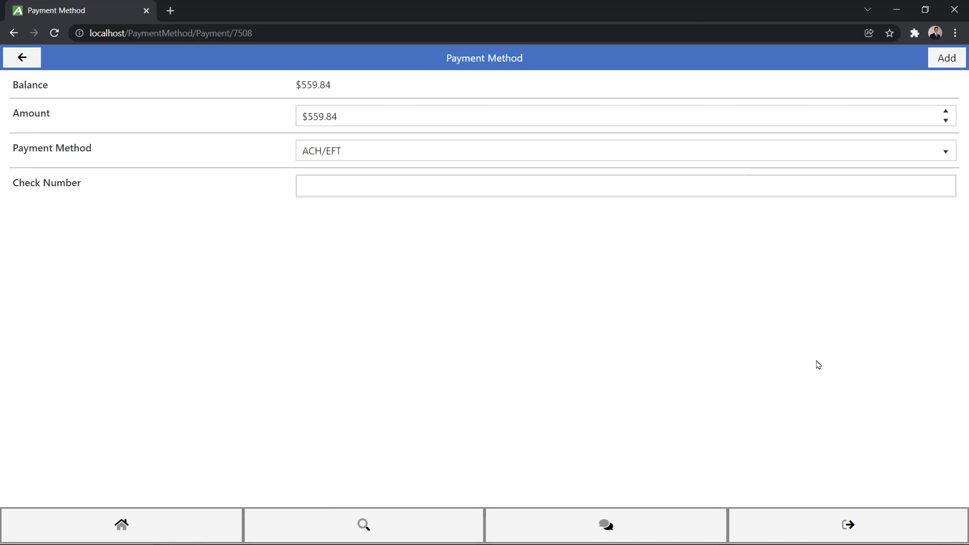
pyautogui.click(618, 151)
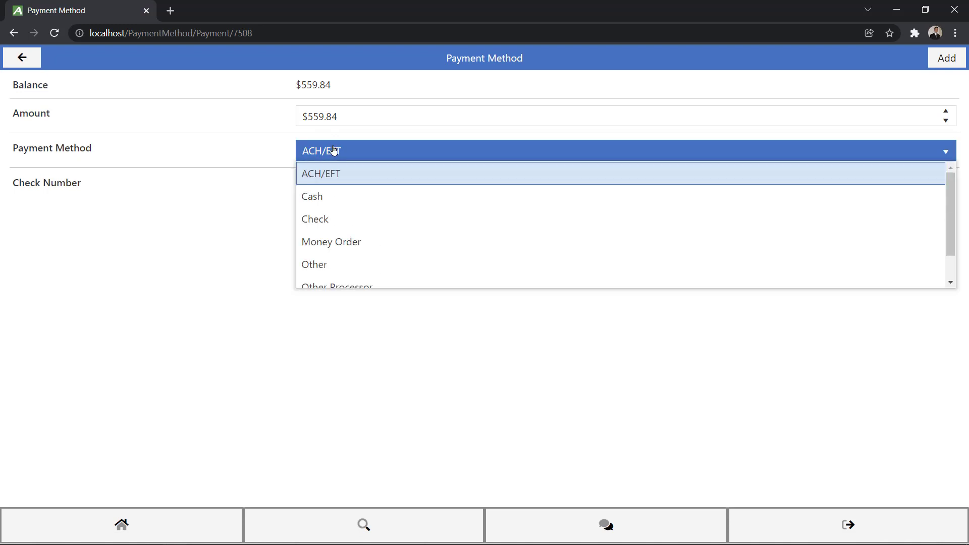
pyautogui.click(311, 197)
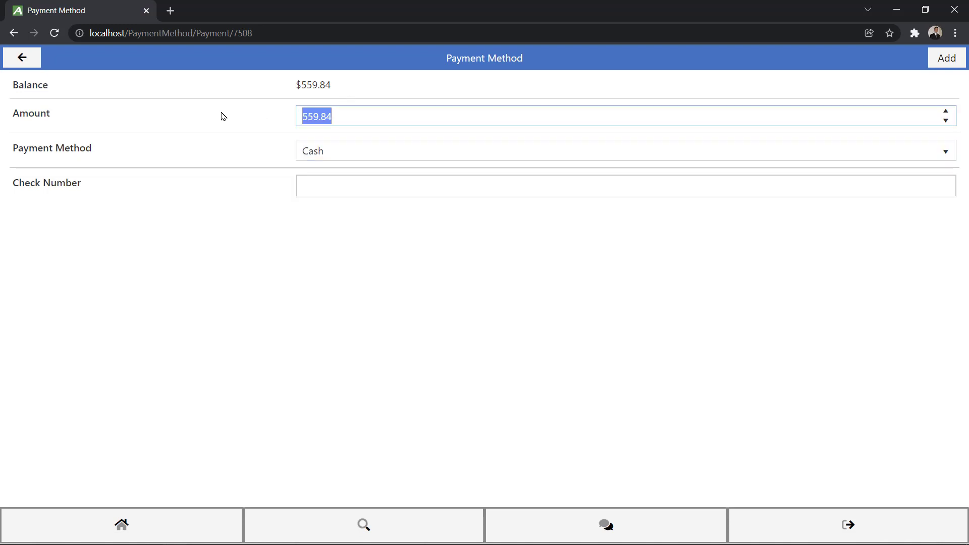
pyautogui.write('100')
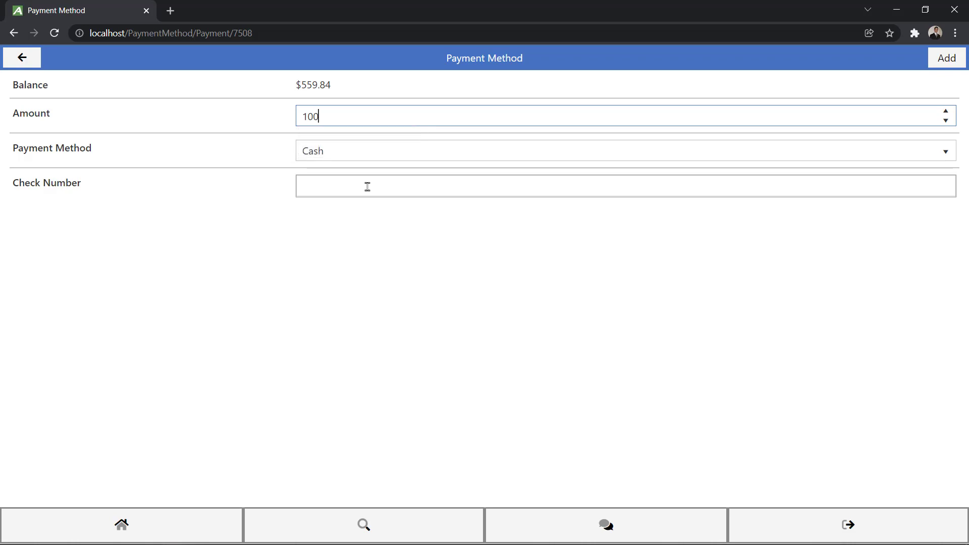
pyautogui.click(946, 58)
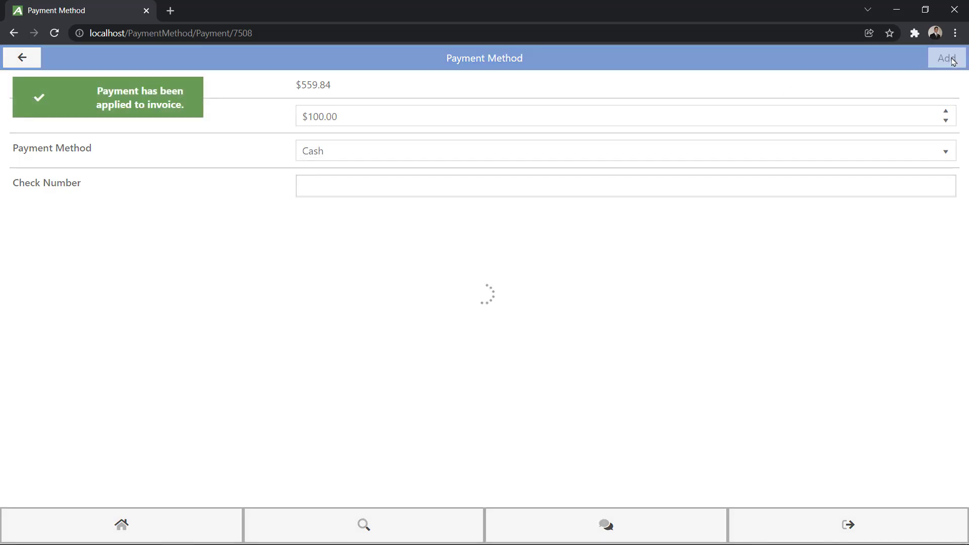
pyautogui.click(948, 57)
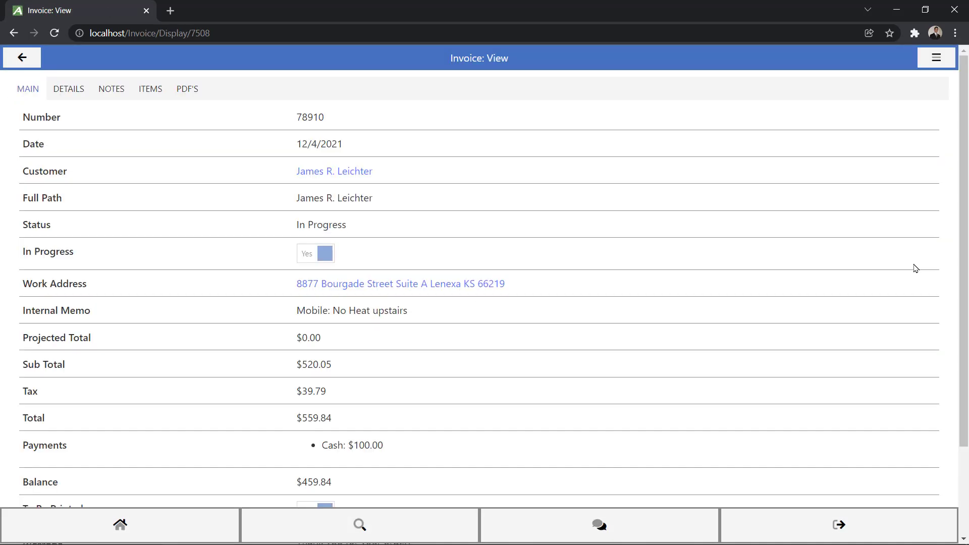
# - Record a $459.84 payment by check number 3323443, clearing invoice 78910's balance to $0.00
pyautogui.click(934, 58)
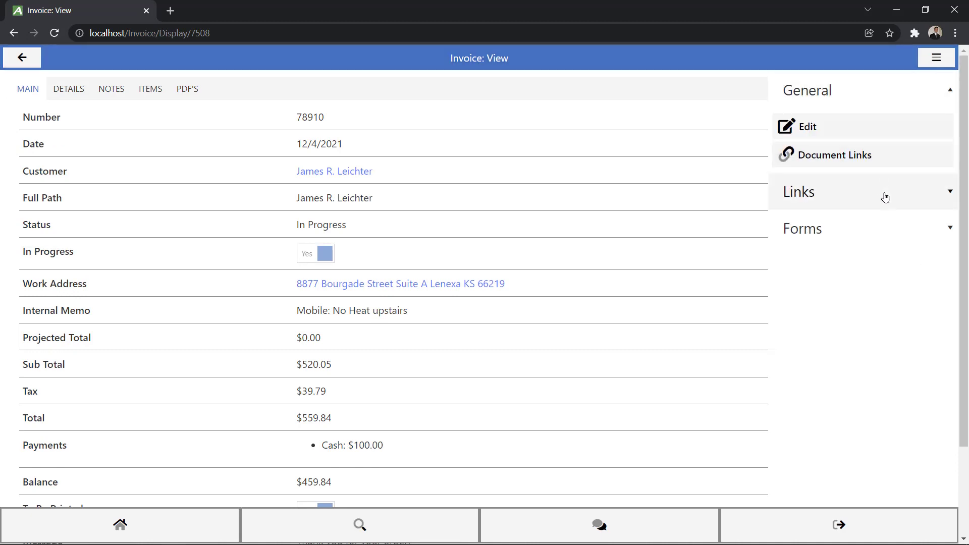
pyautogui.click(831, 361)
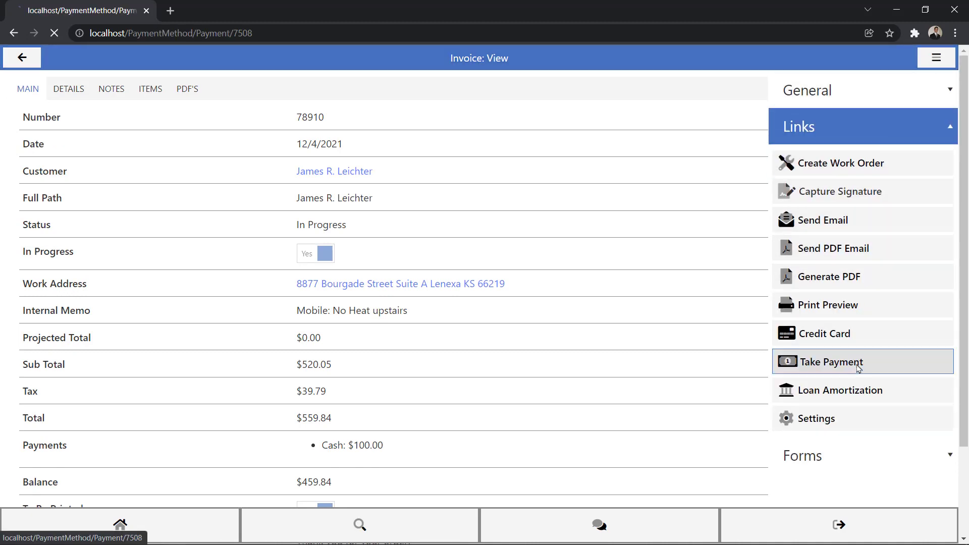
pyautogui.click(829, 361)
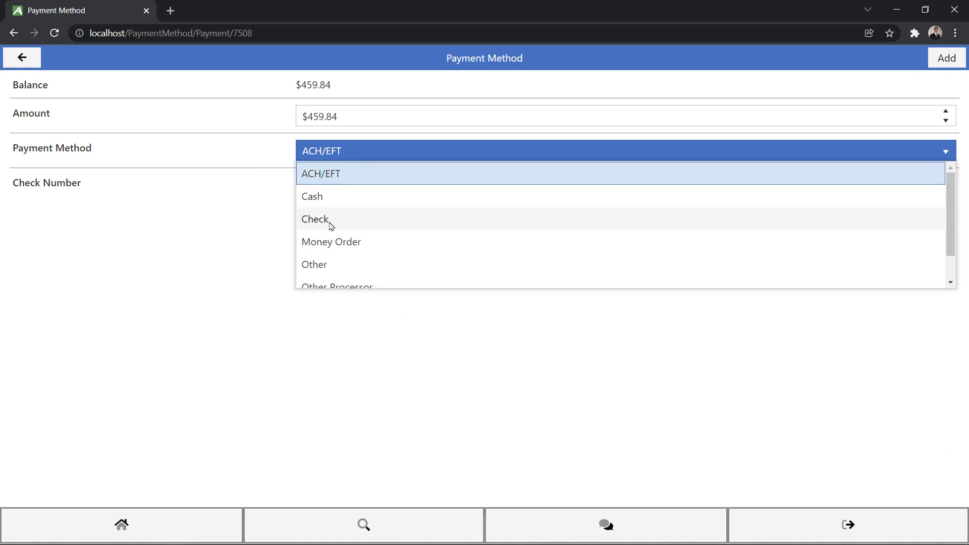
pyautogui.click(315, 219)
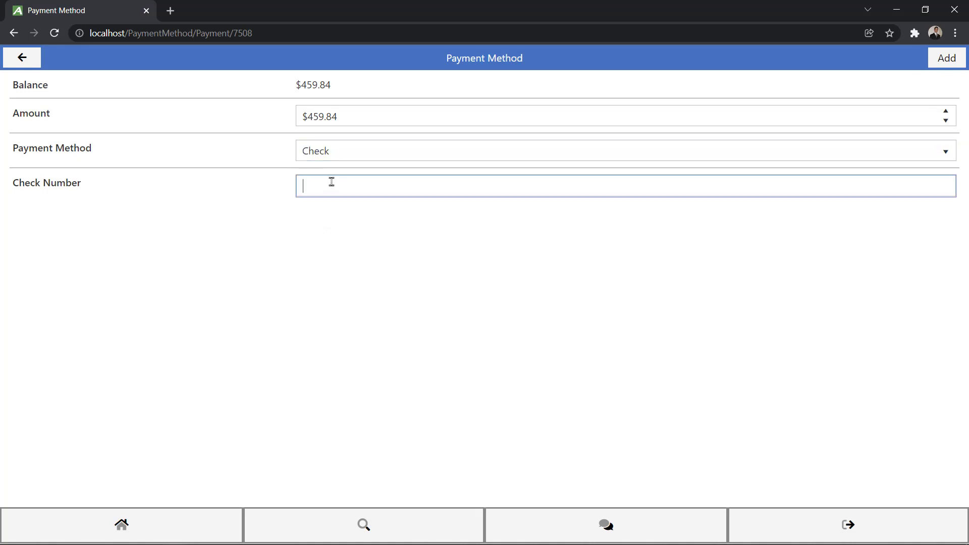
pyautogui.write('3323443')
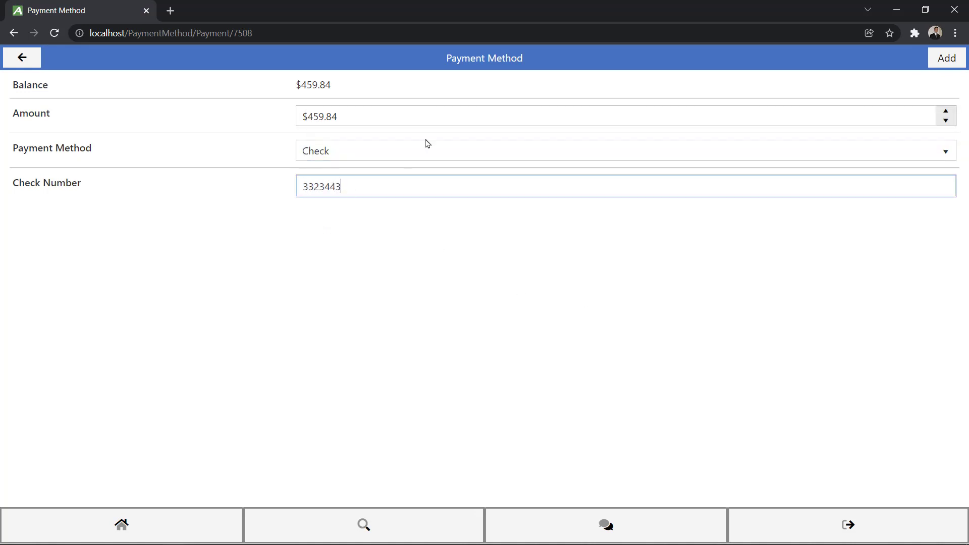
pyautogui.click(945, 57)
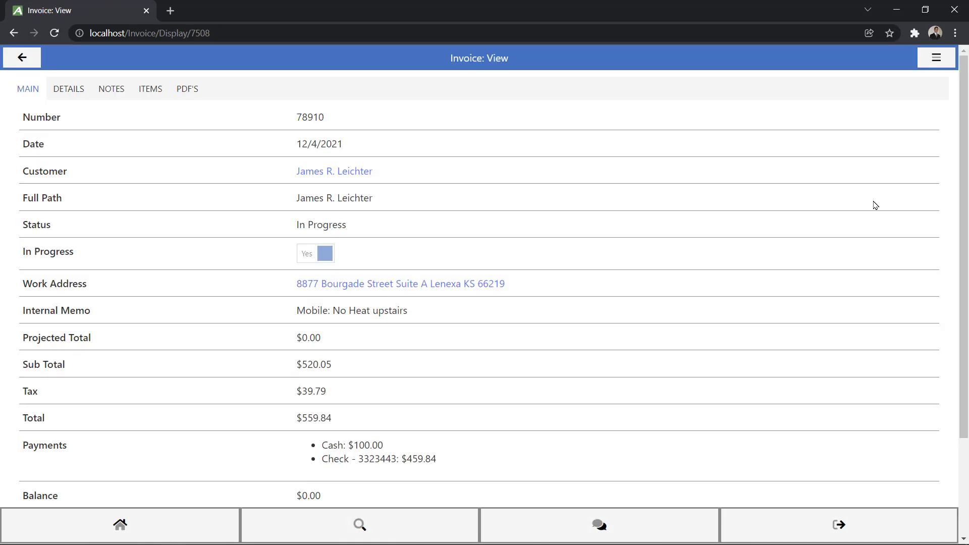
pyautogui.moveTo(688, 264)
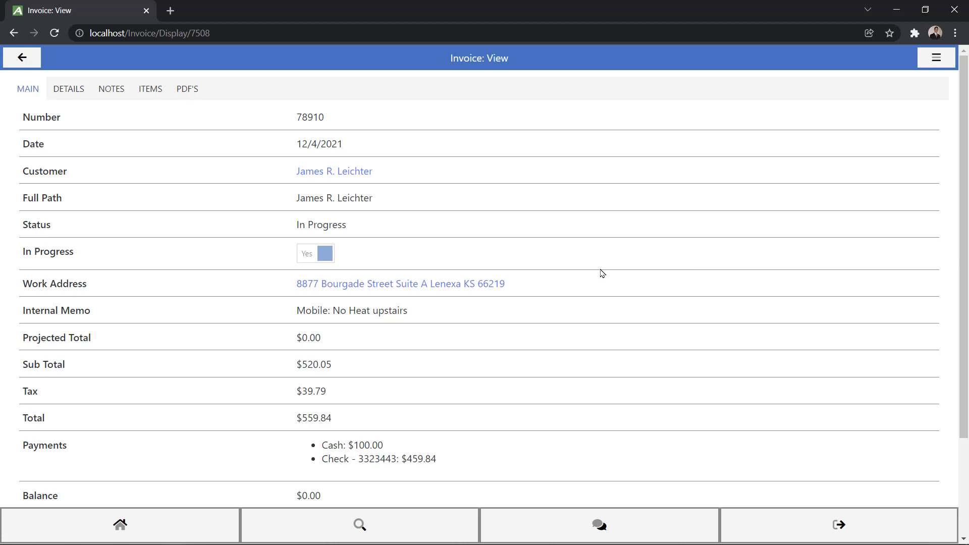
# - Capture the customer's signature with printed name Jimmy Buffet and submit it for invoice 78910
pyautogui.click(935, 58)
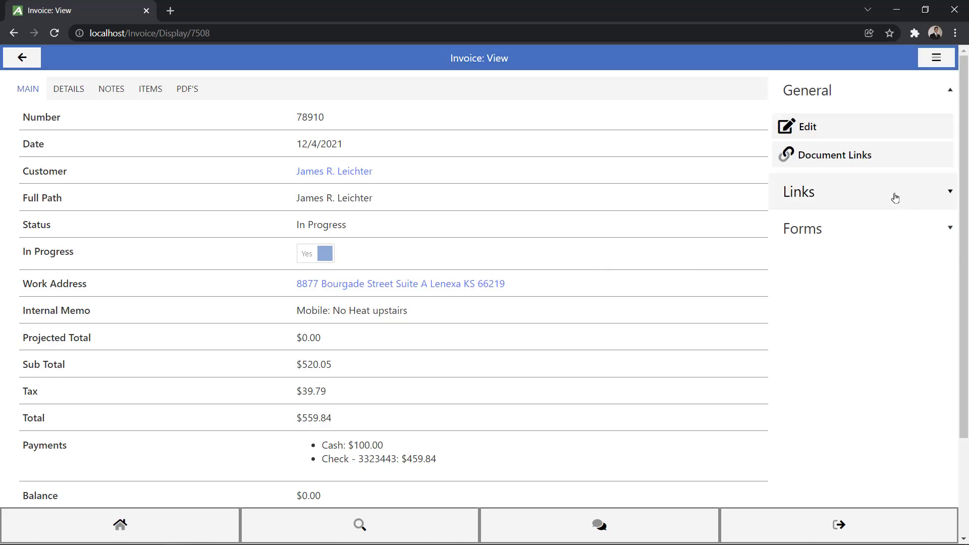
pyautogui.click(797, 191)
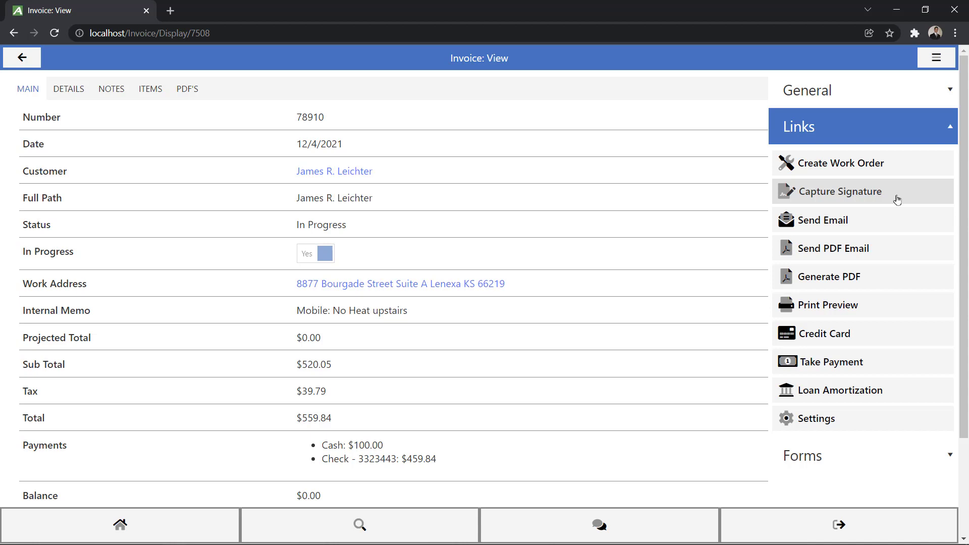
pyautogui.moveTo(836, 193)
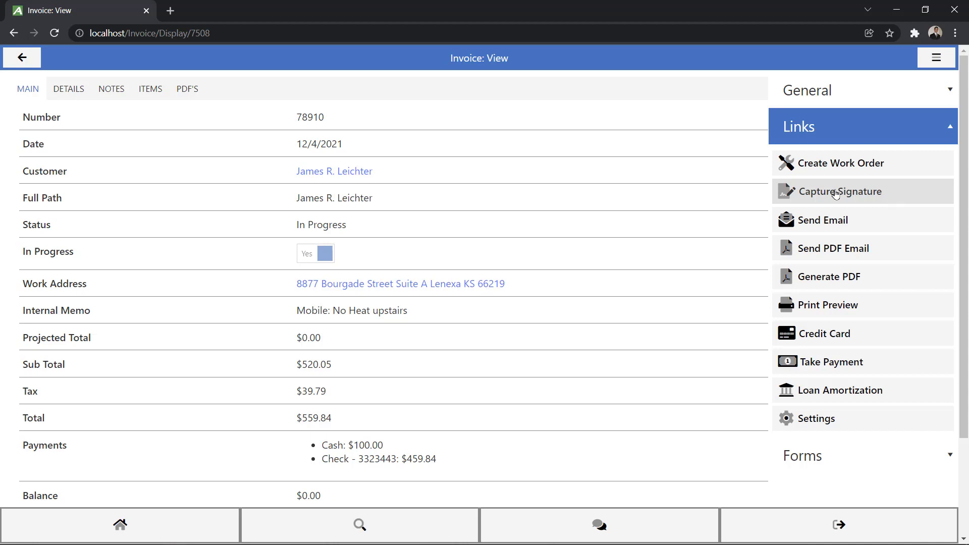
pyautogui.click(840, 190)
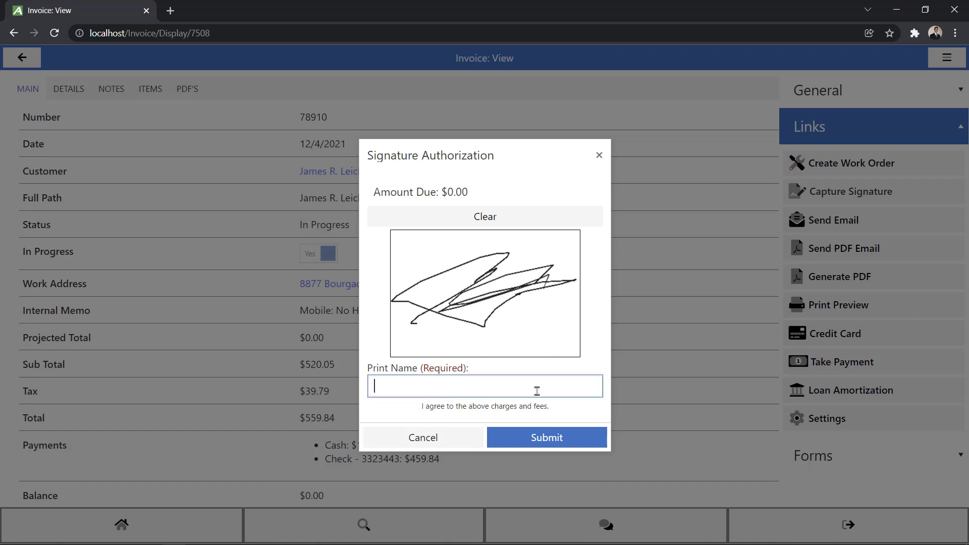
pyautogui.write('Jimmy Buffet')
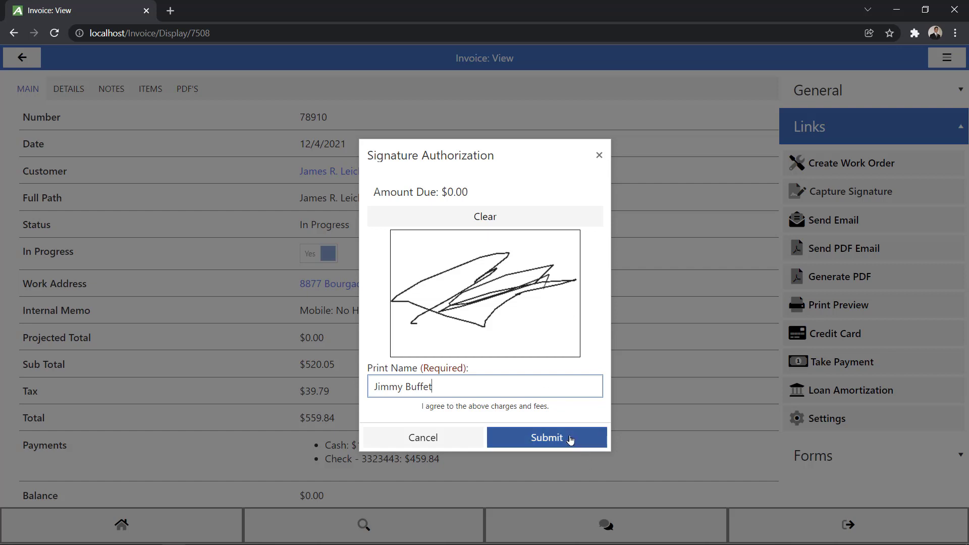
pyautogui.click(546, 437)
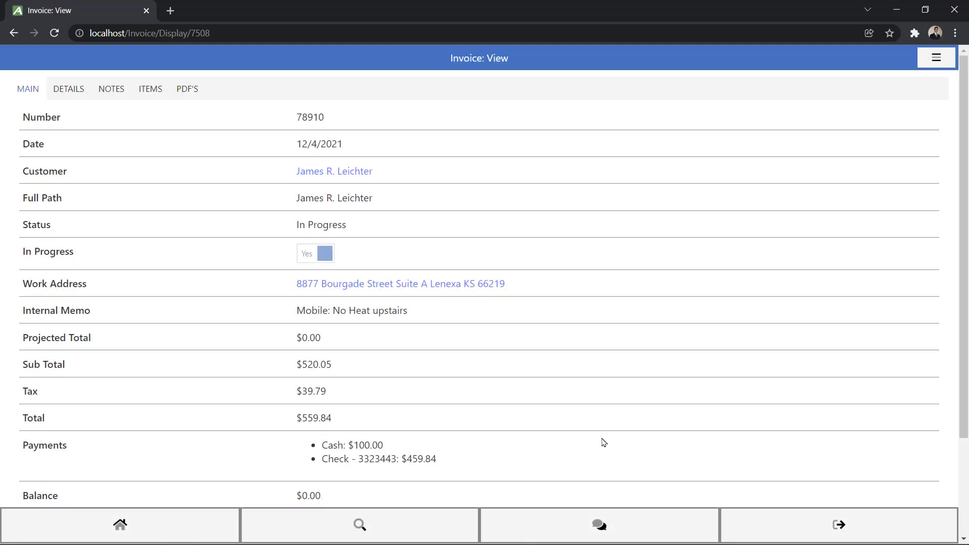
# - Expand invoice 78910's Links to reveal the Display Signature option
pyautogui.click(934, 57)
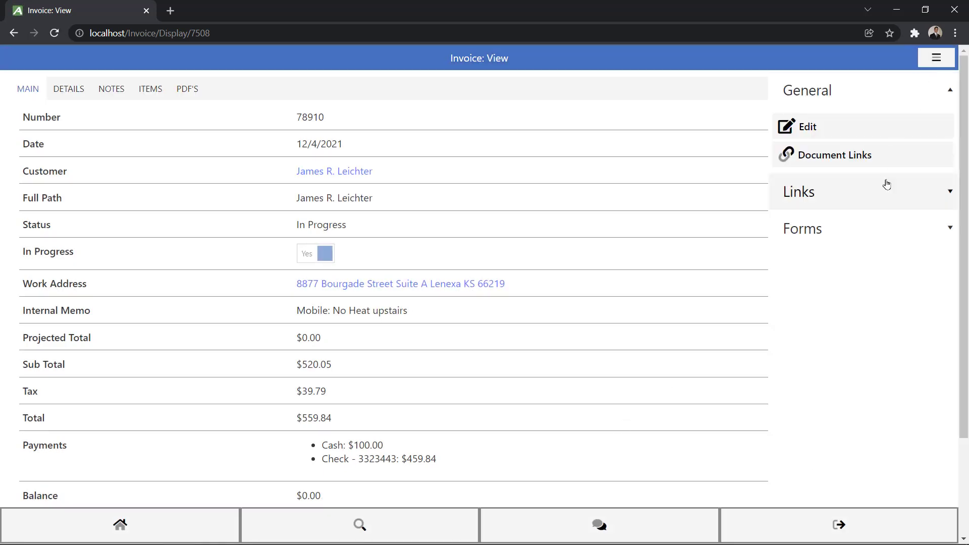
pyautogui.click(797, 192)
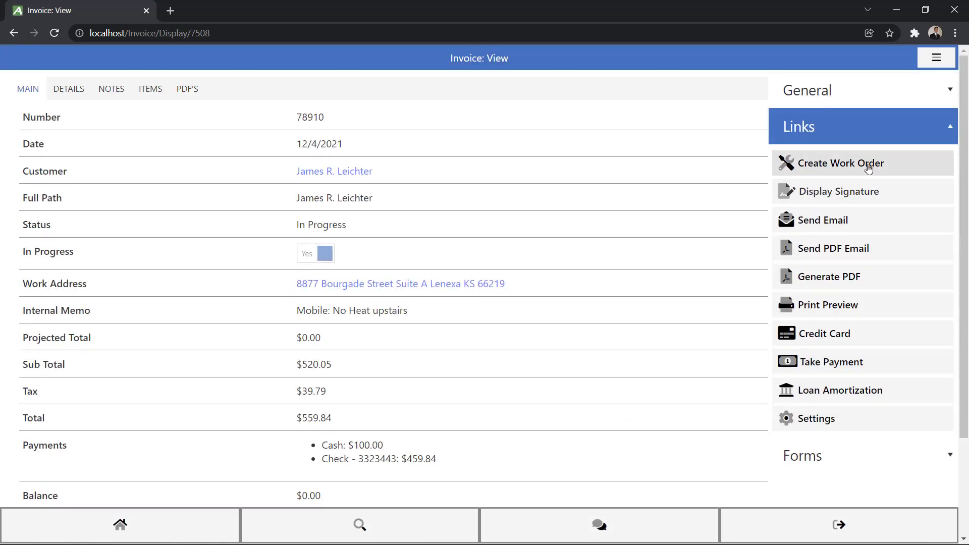
pyautogui.moveTo(828, 220)
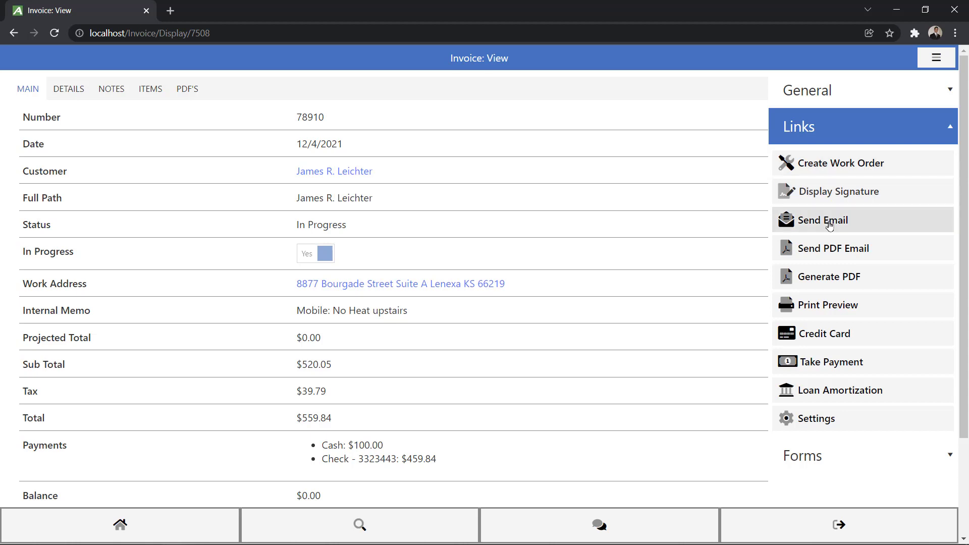
pyautogui.moveTo(815, 224)
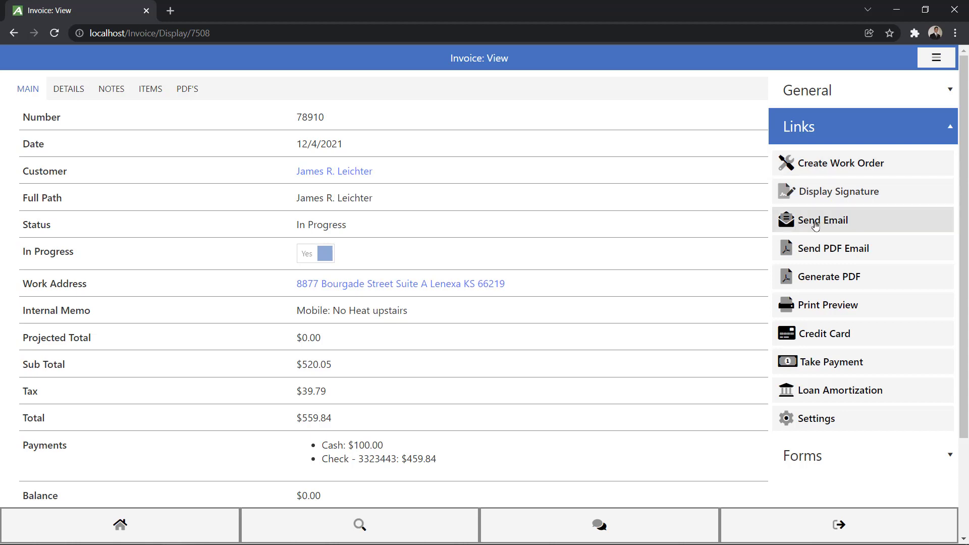
pyautogui.moveTo(837, 240)
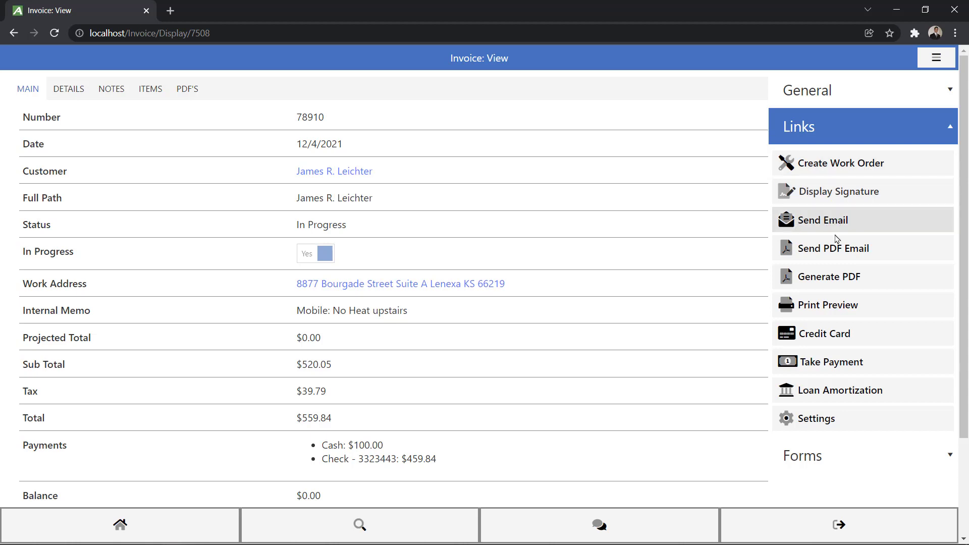
pyautogui.moveTo(833, 248)
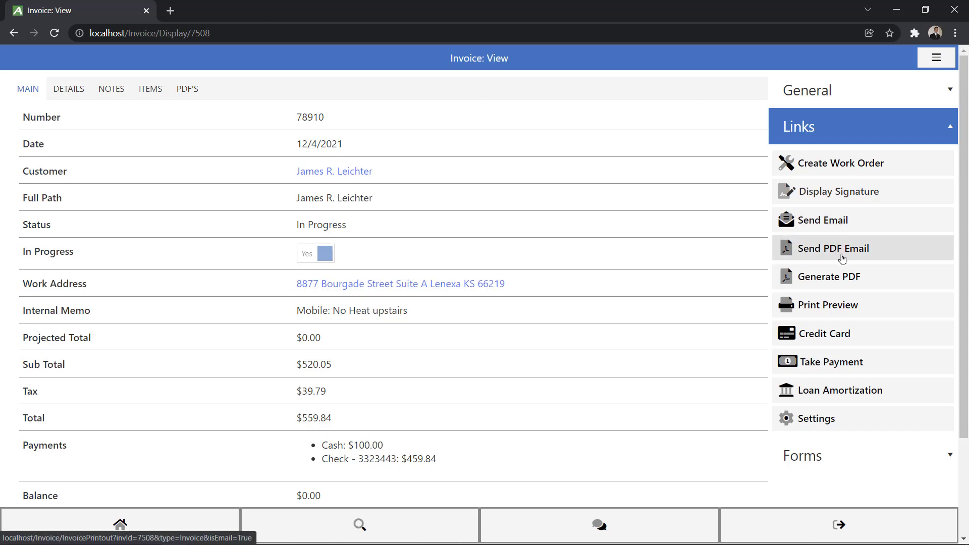
pyautogui.moveTo(836, 220)
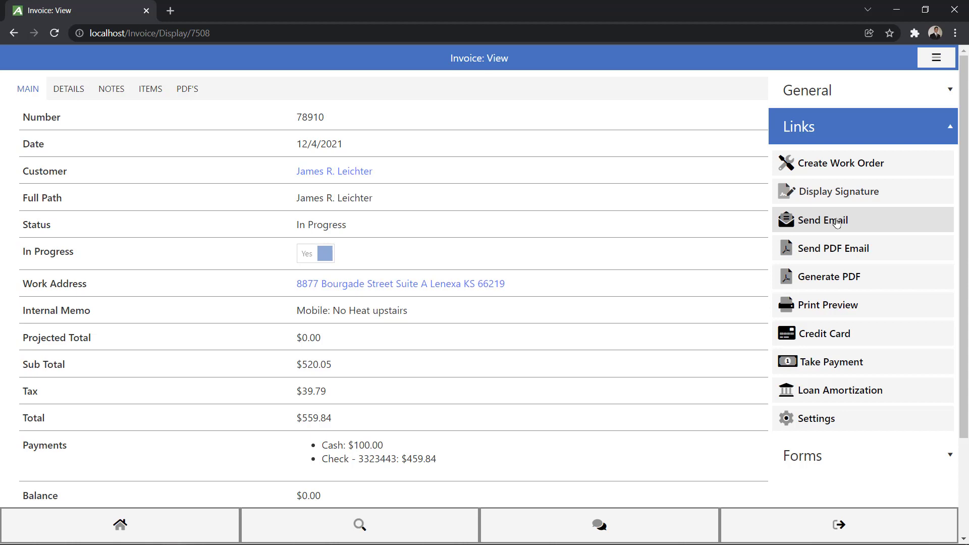
pyautogui.moveTo(833, 249)
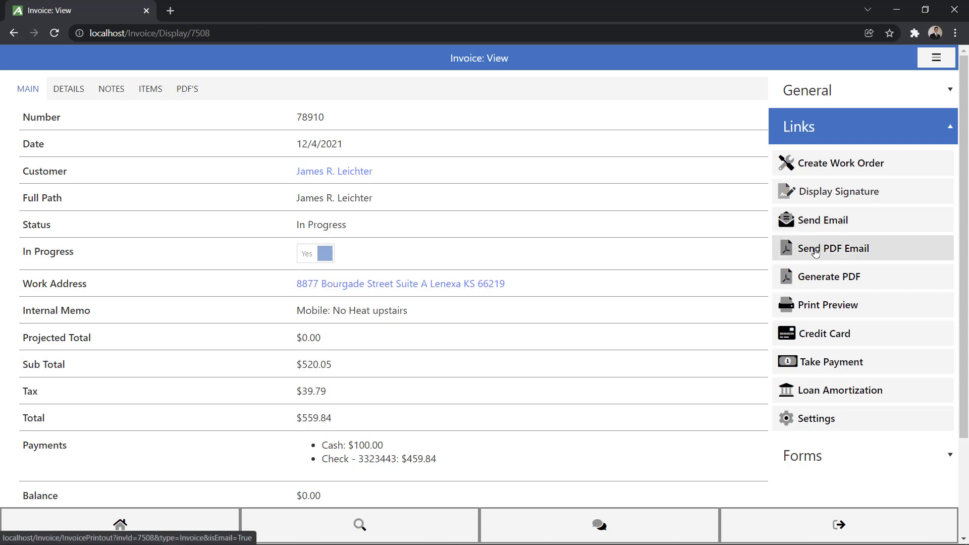
pyautogui.moveTo(857, 251)
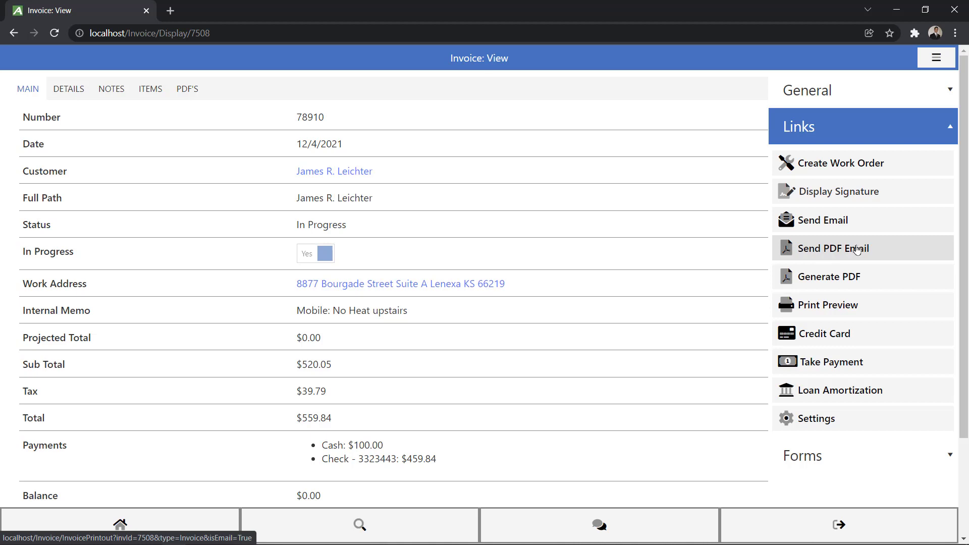
pyautogui.moveTo(128, 487)
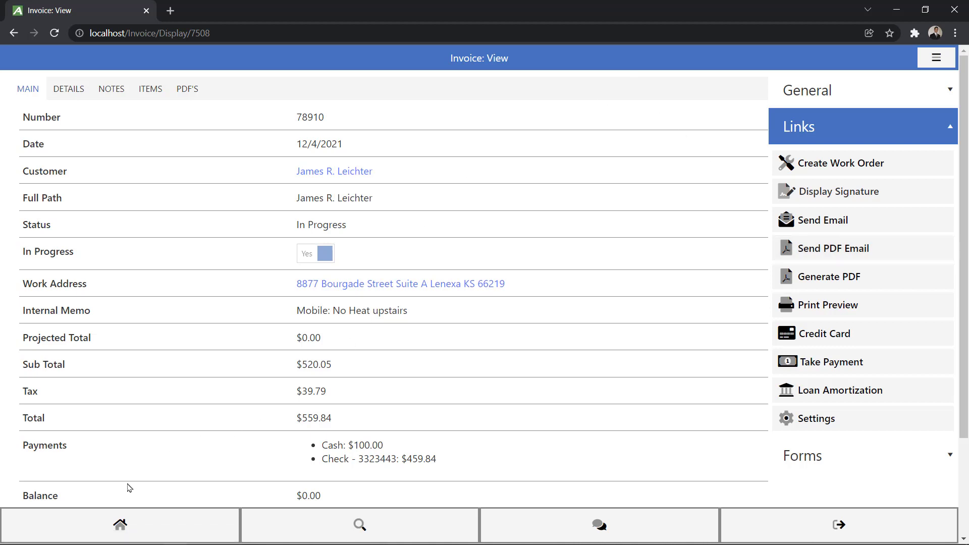
# - Return to the home dashboard listing the open timesheet for Work Order #882
pyautogui.click(121, 525)
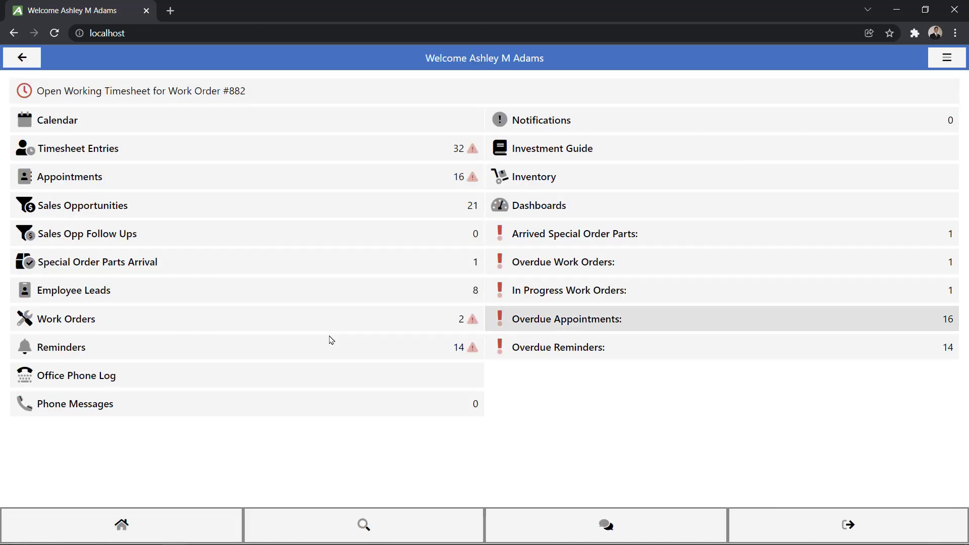
pyautogui.moveTo(65, 319)
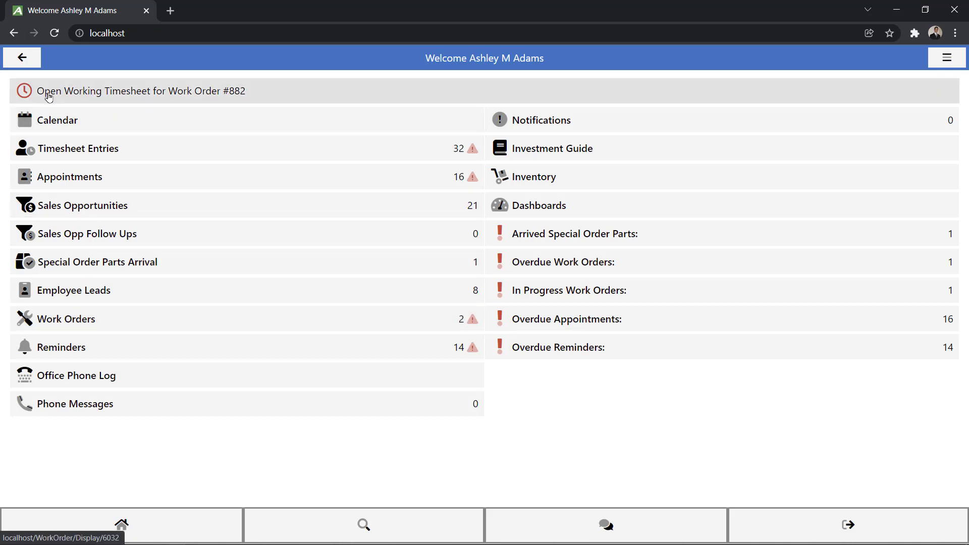
pyautogui.moveTo(138, 96)
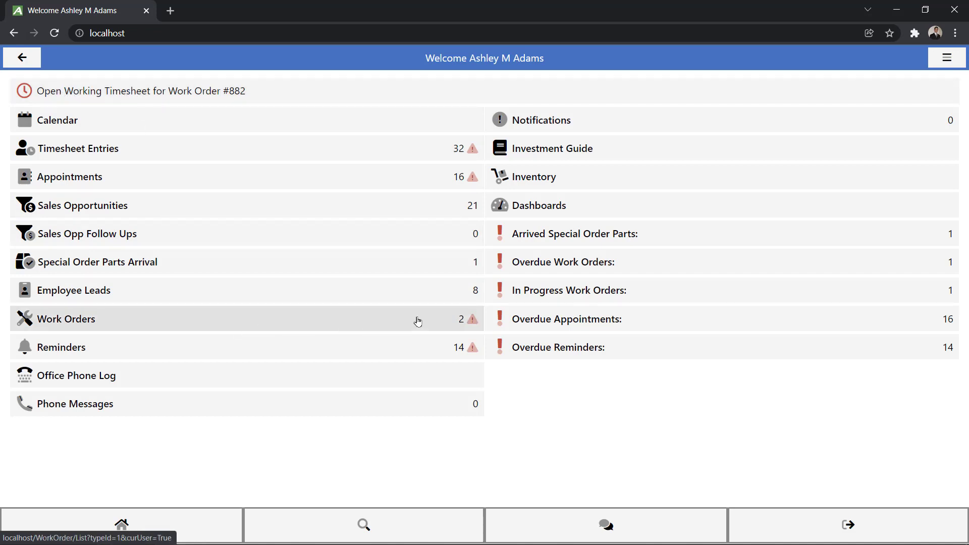
pyautogui.moveTo(393, 326)
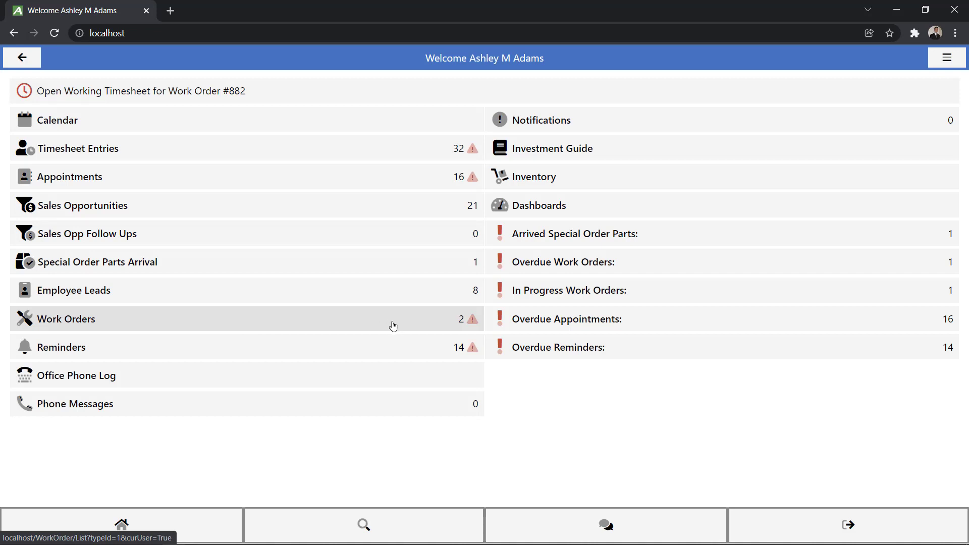
pyautogui.moveTo(375, 324)
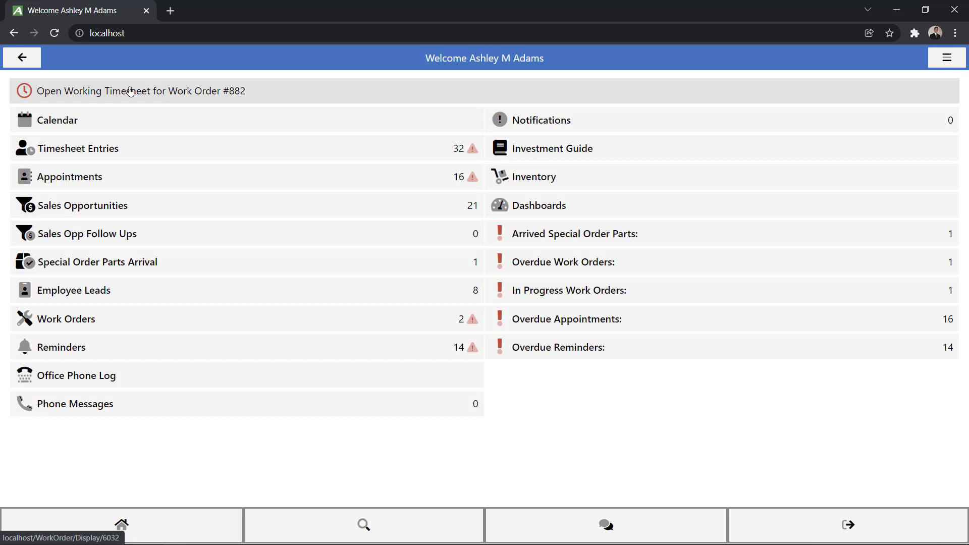
# - Stop Work Order #882's working timesheet and confirm completing the work order
pyautogui.click(130, 91)
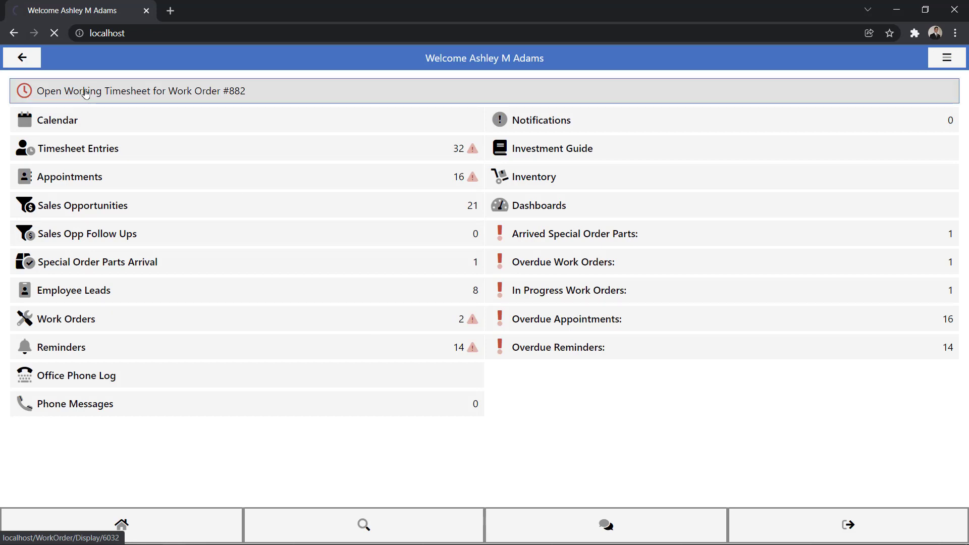
pyautogui.click(142, 91)
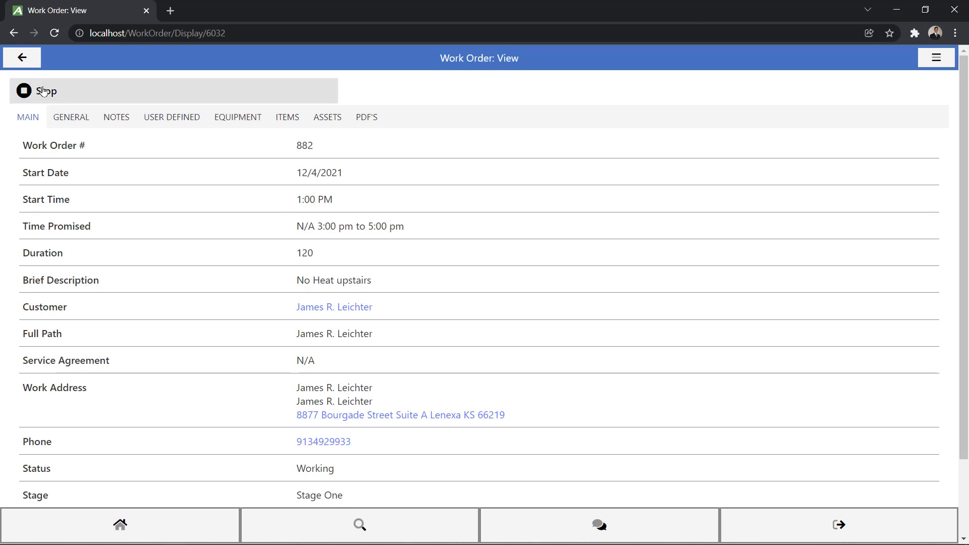
pyautogui.click(37, 91)
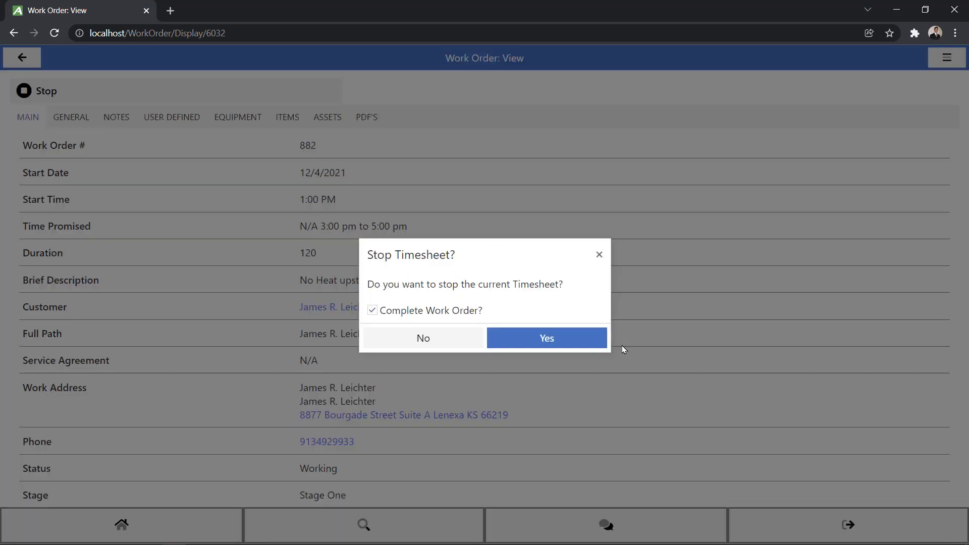
pyautogui.moveTo(460, 318)
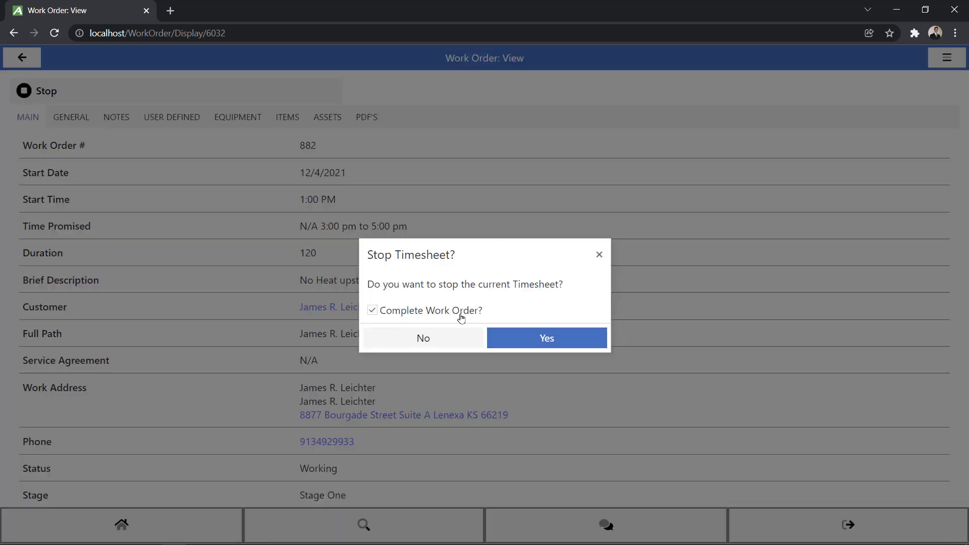
pyautogui.click(546, 338)
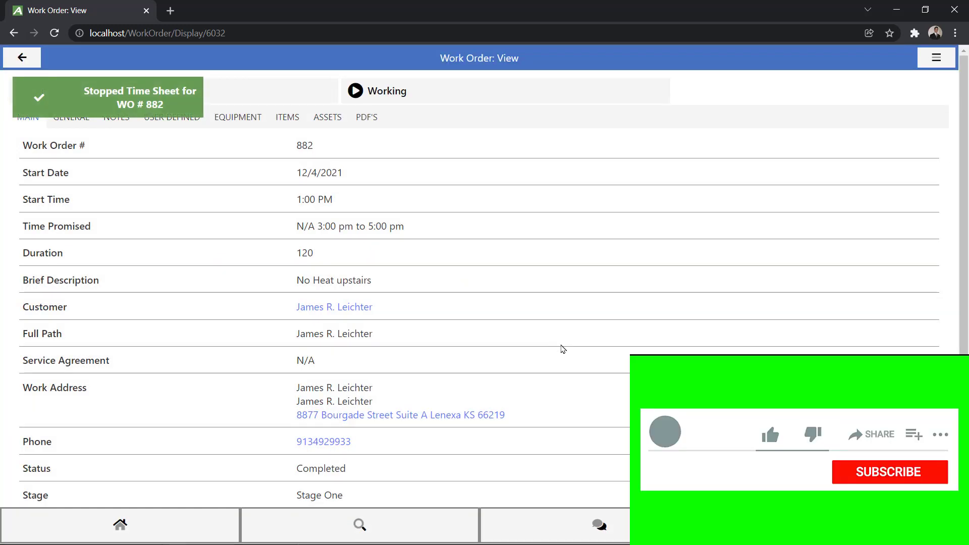
# - Dismiss the remaining prompts and return to the home dashboard showing 1 work order and no open timesheet
pyautogui.click(769, 434)
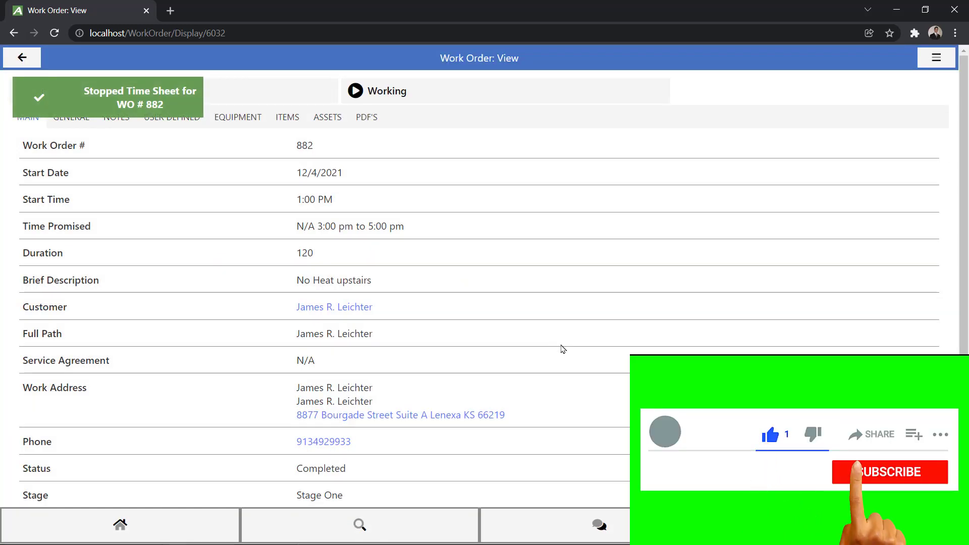
pyautogui.click(888, 472)
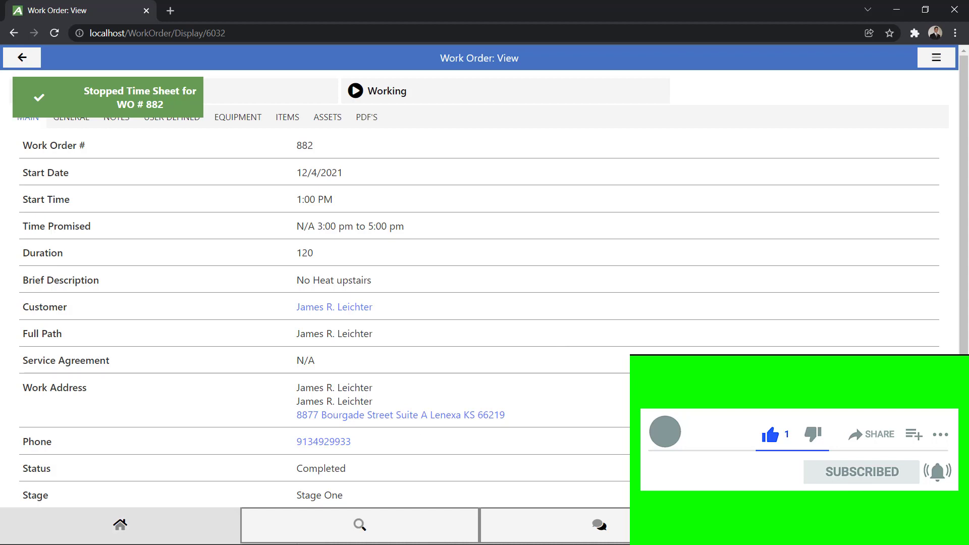
pyautogui.click(120, 524)
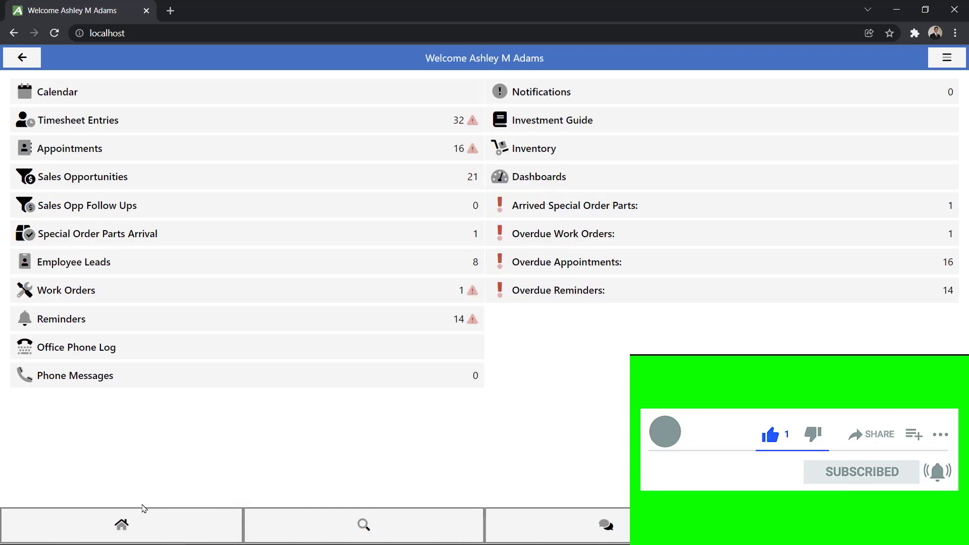